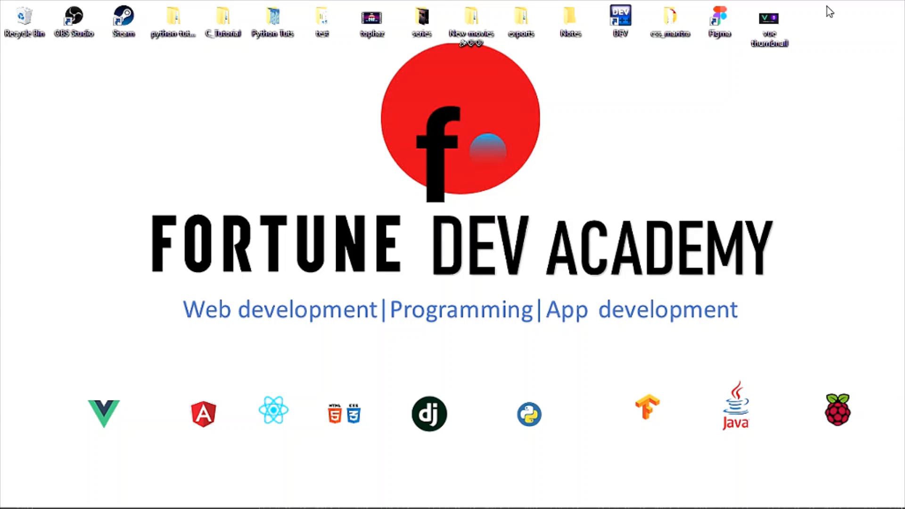
{"action": "mouse_move", "coordinate": [505, 47]}
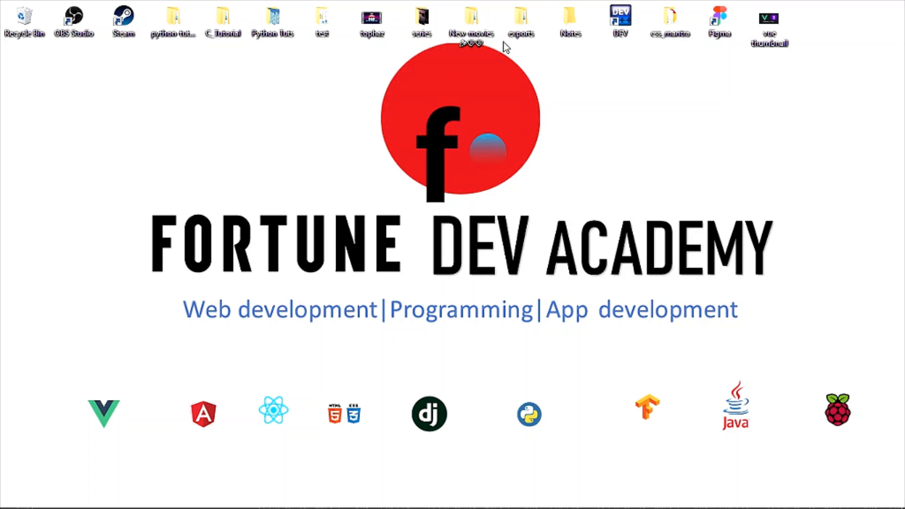
{"action": "mouse_move", "coordinate": [408, 6]}
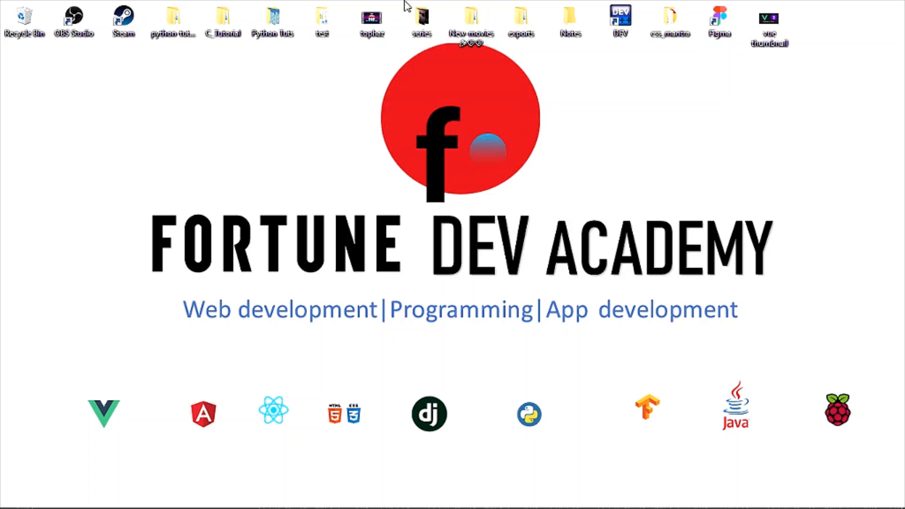
{"action": "mouse_move", "coordinate": [328, 64]}
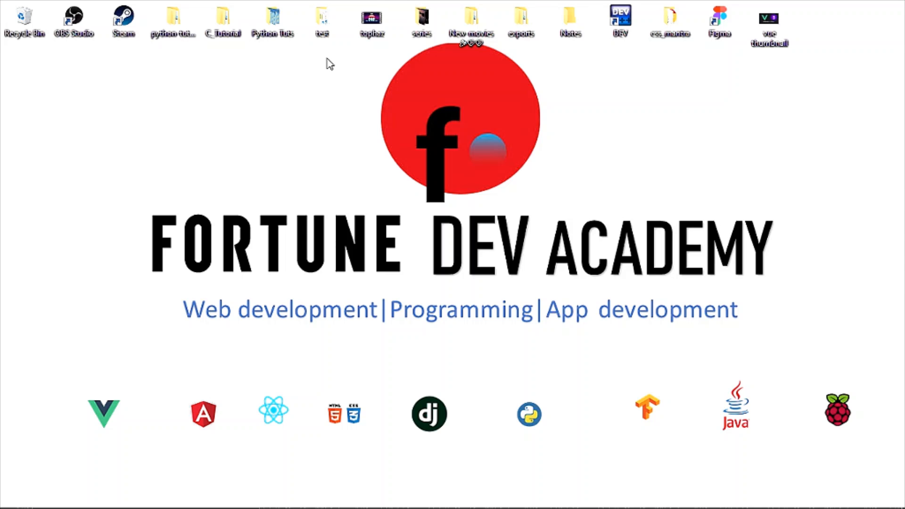
{"action": "mouse_move", "coordinate": [354, 114]}
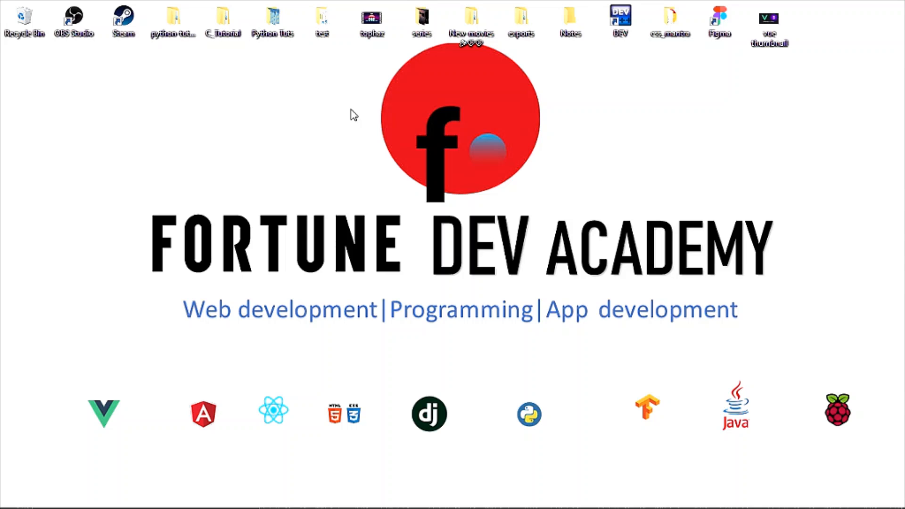
Open the desktop 'test' project folder in Visual Studio Code via its context menu.
{"action": "right_click", "coordinate": [322, 17]}
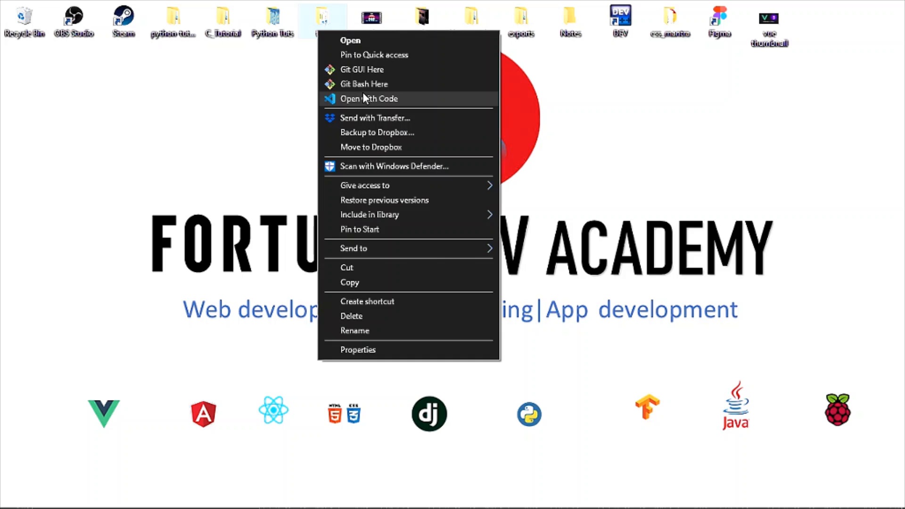
{"action": "mouse_move", "coordinate": [364, 84]}
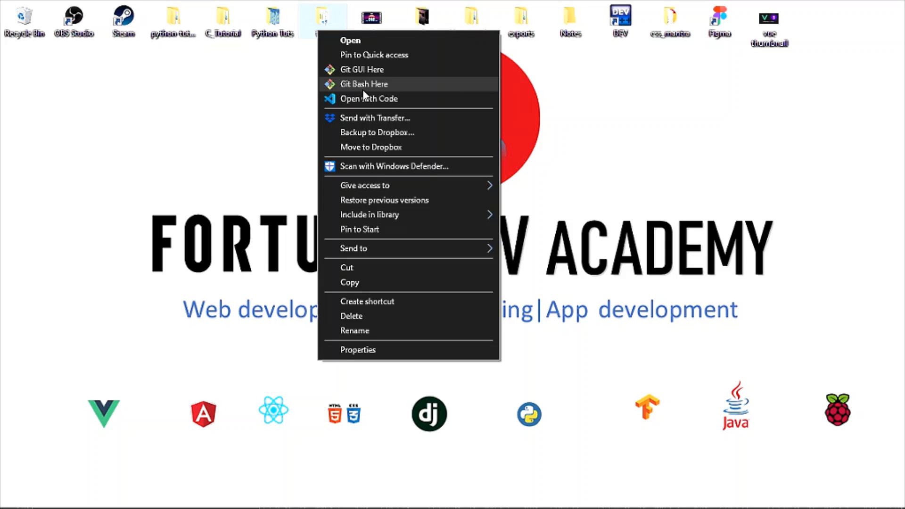
{"action": "mouse_move", "coordinate": [369, 98]}
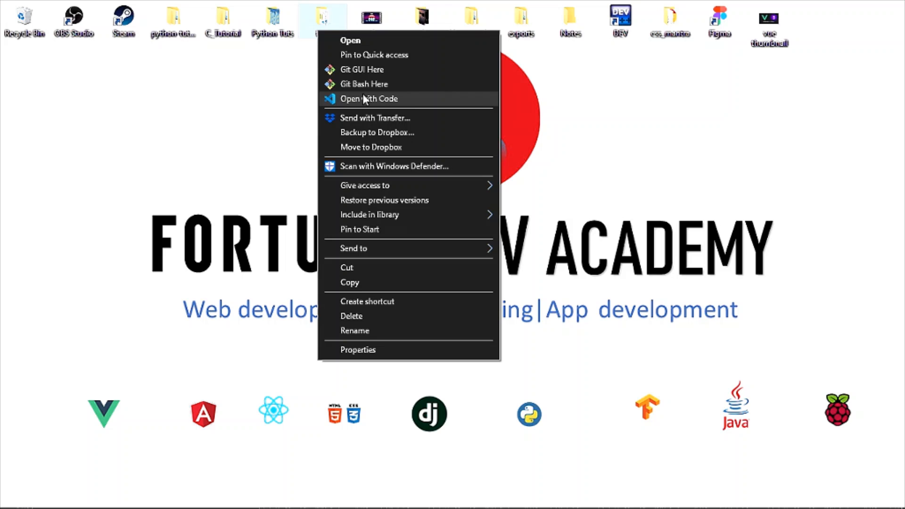
{"action": "left_click", "coordinate": [369, 99]}
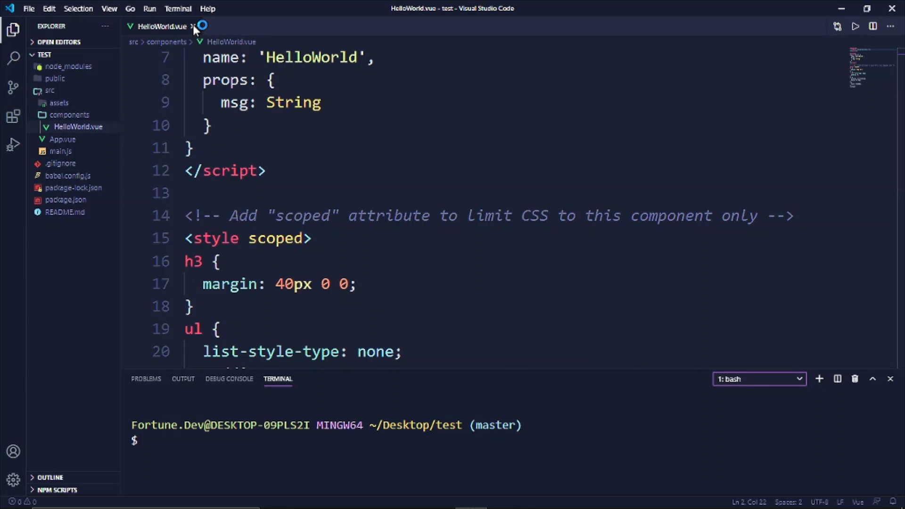
Close HelloWorld.vue and enter the 'npm i bootstrap' install command in the bash terminal.
{"action": "left_click", "coordinate": [202, 26]}
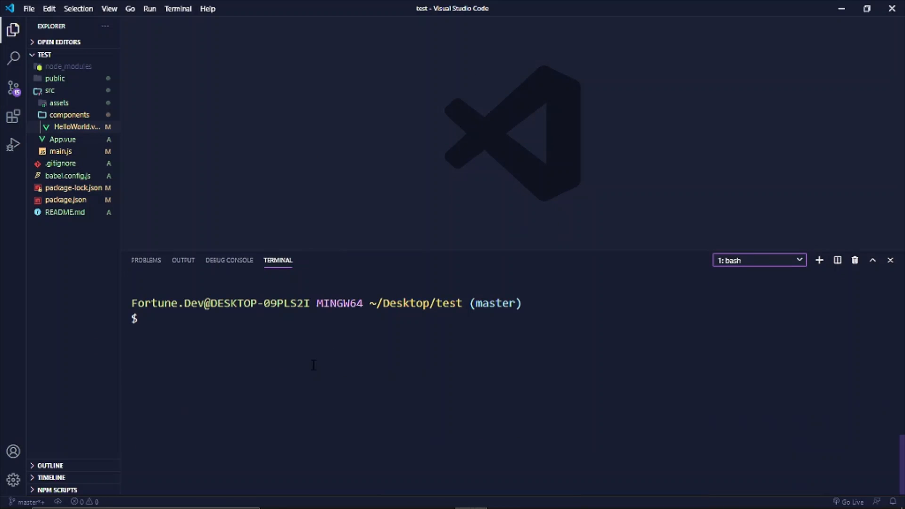
{"action": "type", "text": "n"}
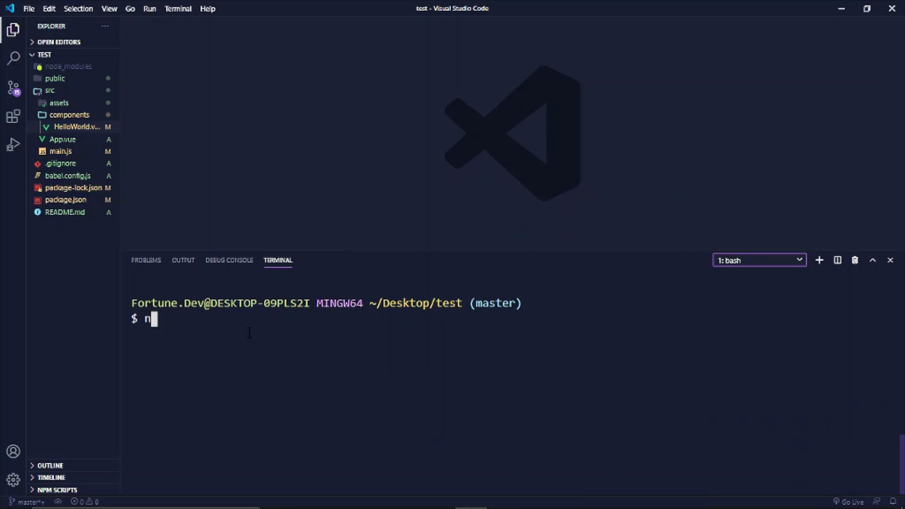
{"action": "type", "text": "pm i"}
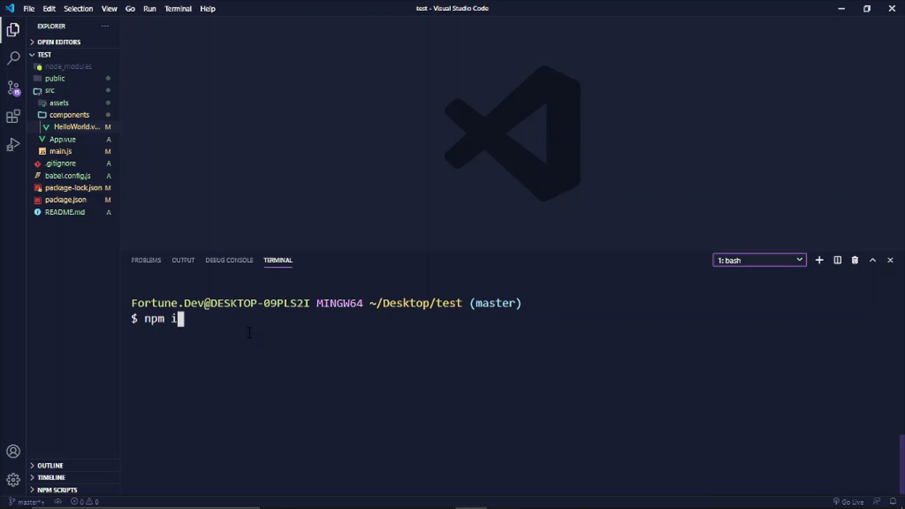
{"action": "type", "text": "bot"}
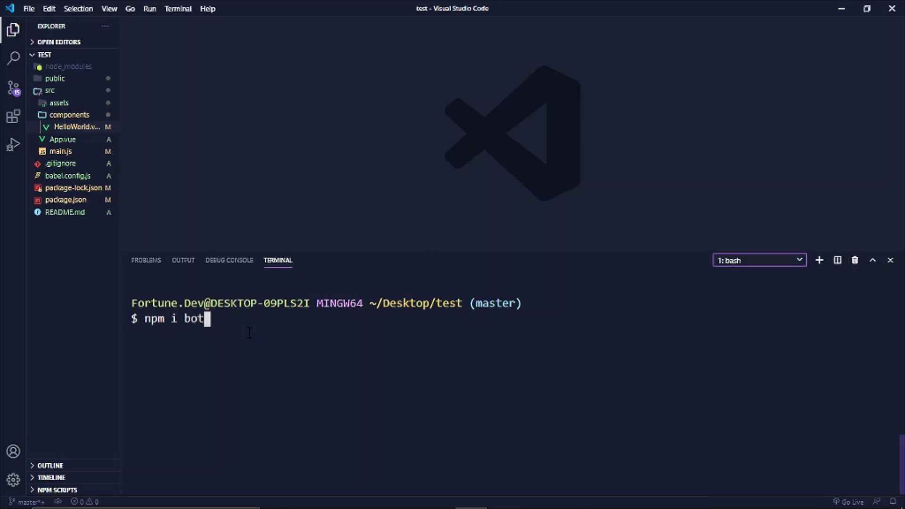
{"action": "type", "text": "tstrap"}
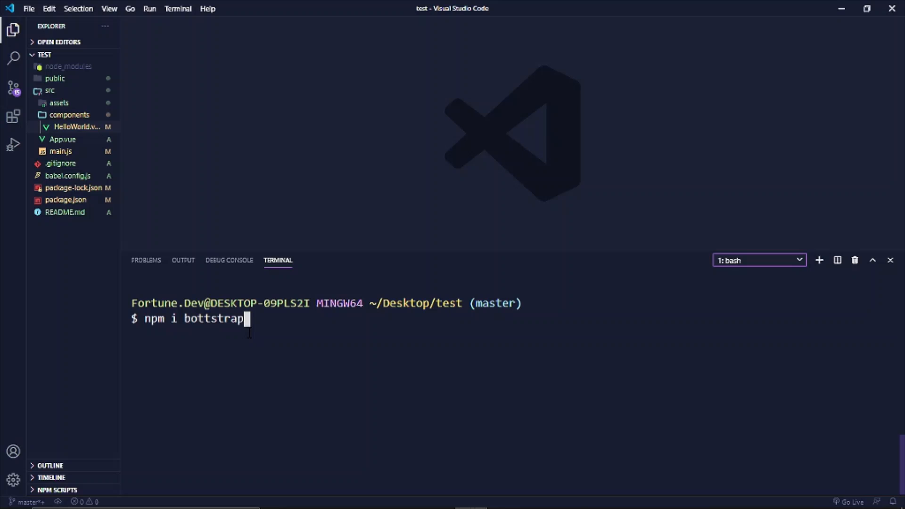
{"action": "key", "text": "BackSpace"}
{"action": "type", "text": "o"}
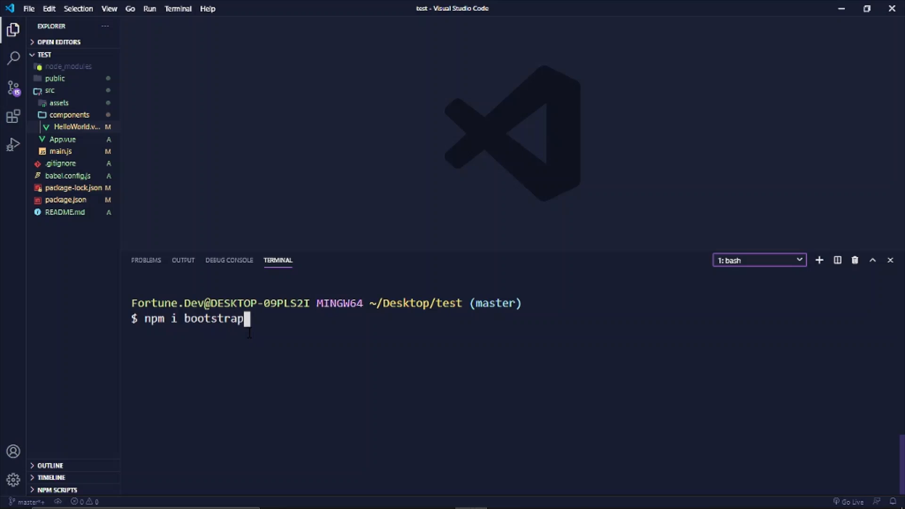
{"action": "key", "text": "Backspace"}
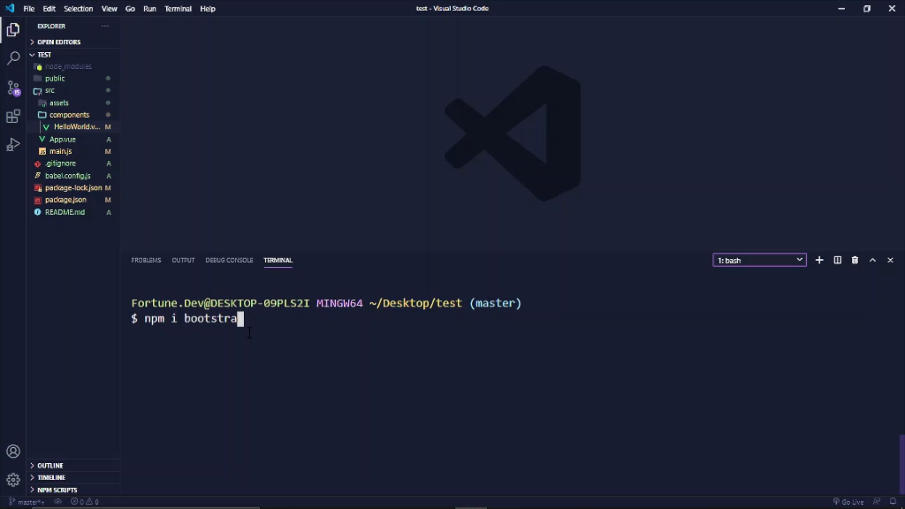
{"action": "key", "text": "Ctrl+c"}
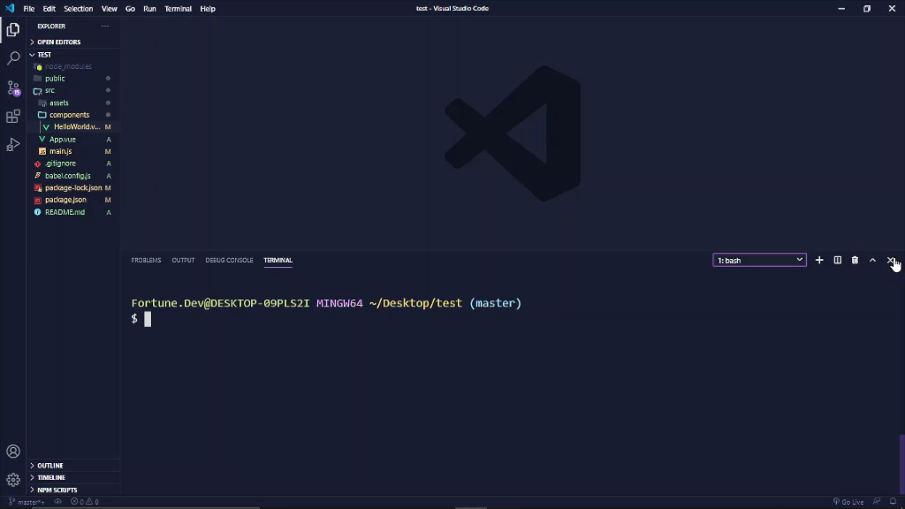
Hide the terminal and check the bootstrap.min.css import line in main.js.
{"action": "left_click", "coordinate": [891, 261]}
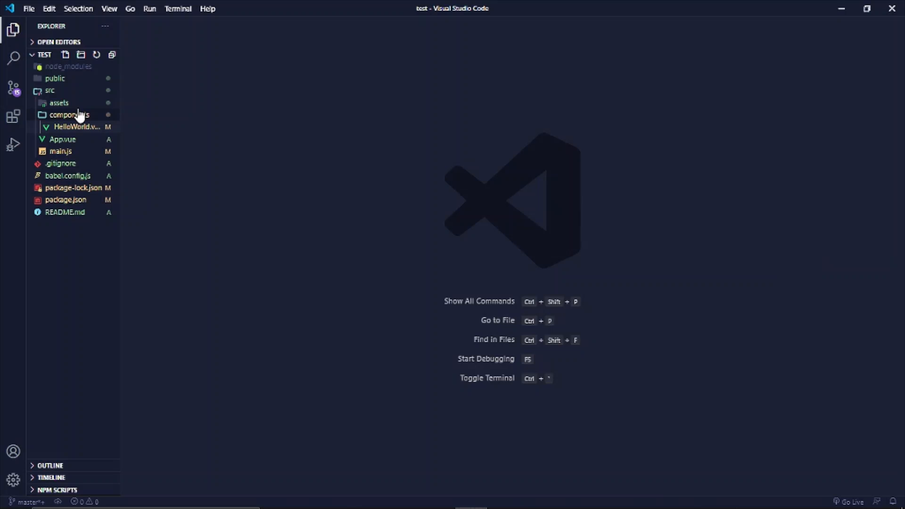
{"action": "left_click", "coordinate": [62, 140]}
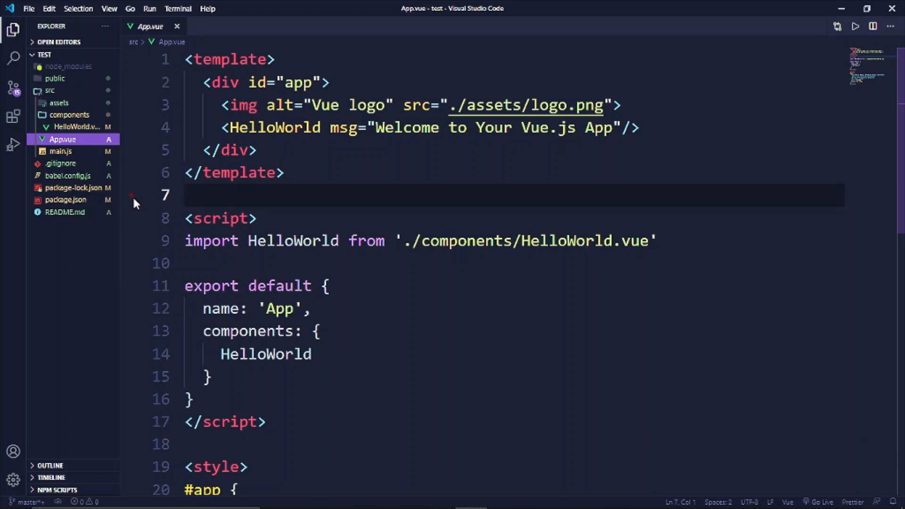
{"action": "left_click", "coordinate": [60, 151]}
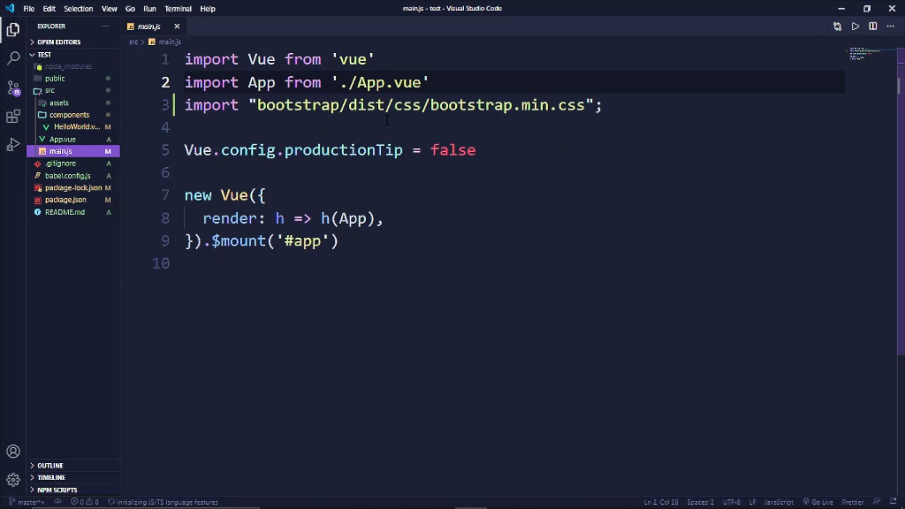
{"action": "double_click", "coordinate": [211, 105]}
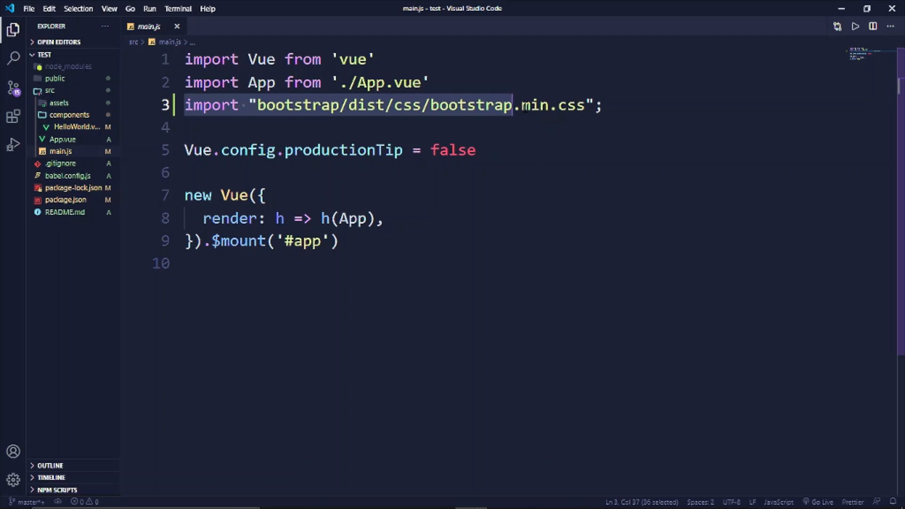
{"action": "left_click", "coordinate": [602, 105]}
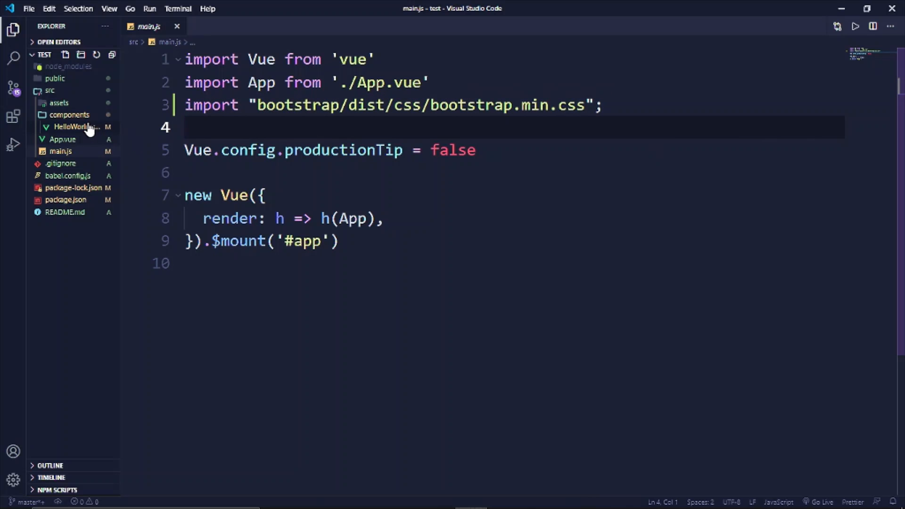
Open HelloWorld.vue and place the cursor in its export default script block.
{"action": "left_click", "coordinate": [73, 126]}
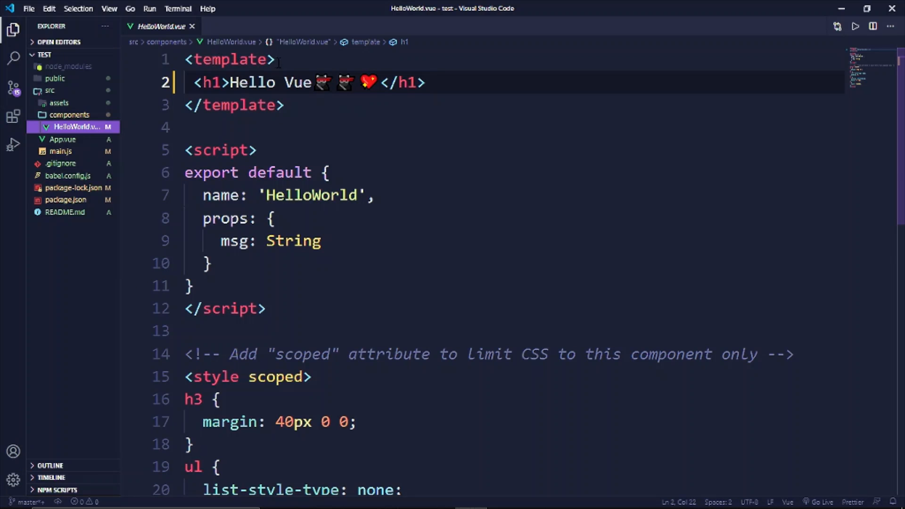
{"action": "left_click", "coordinate": [328, 171]}
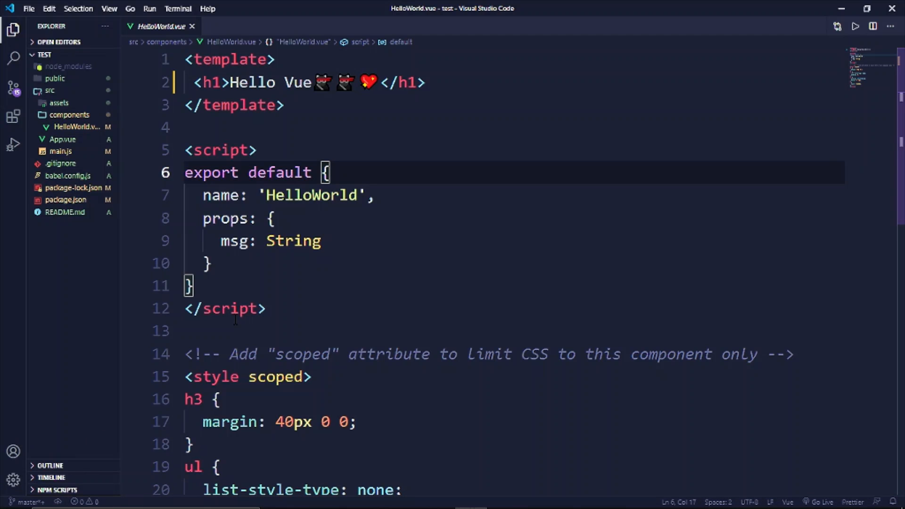
Start the dev server with 'npm run serve' and hide the sidebar once it compiles.
{"action": "key", "text": "ctrl+`"}
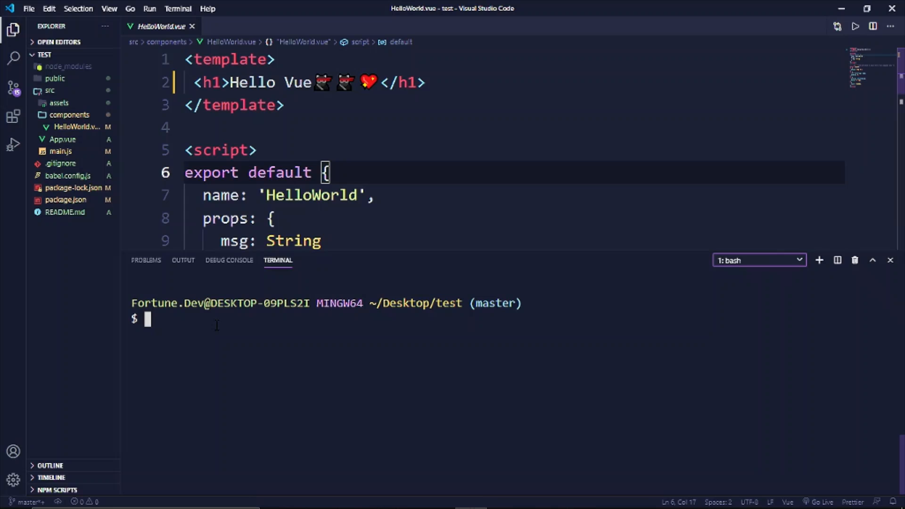
{"action": "type", "text": "npm"}
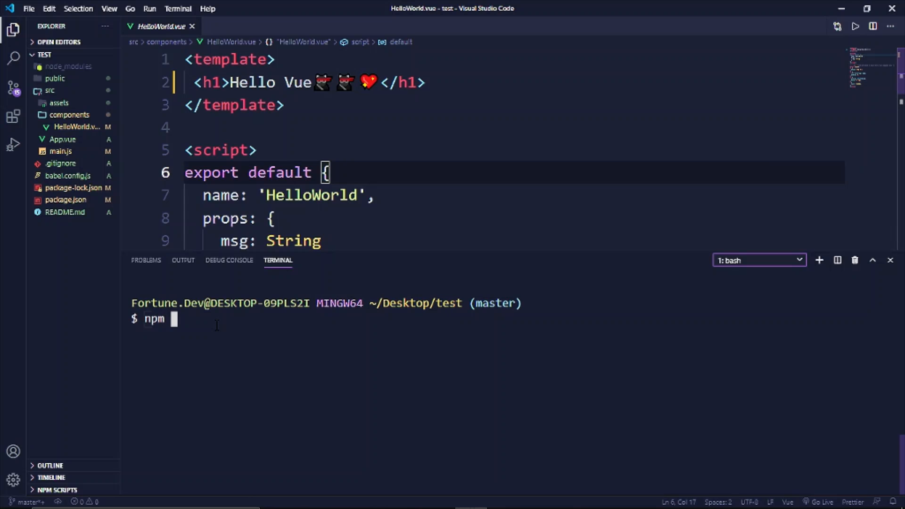
{"action": "type", "text": "run ser"}
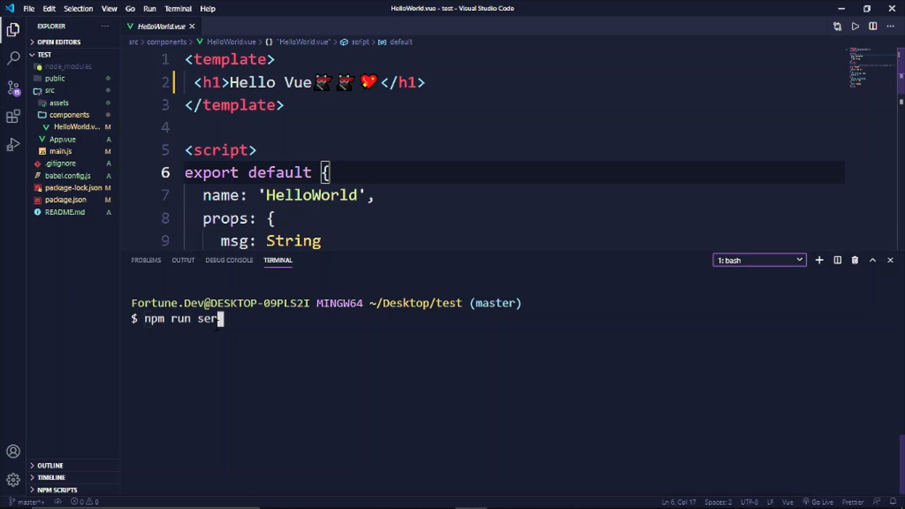
{"action": "key", "text": "Return"}
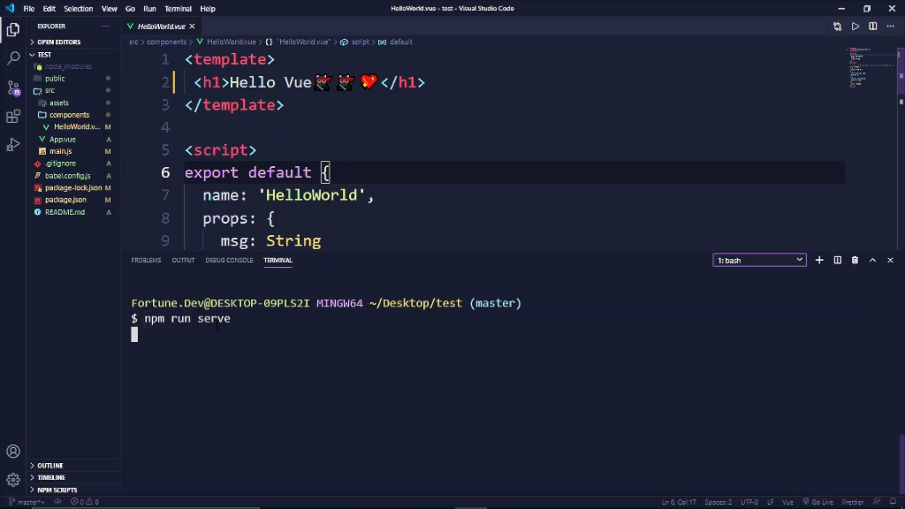
{"action": "key", "text": "Return"}
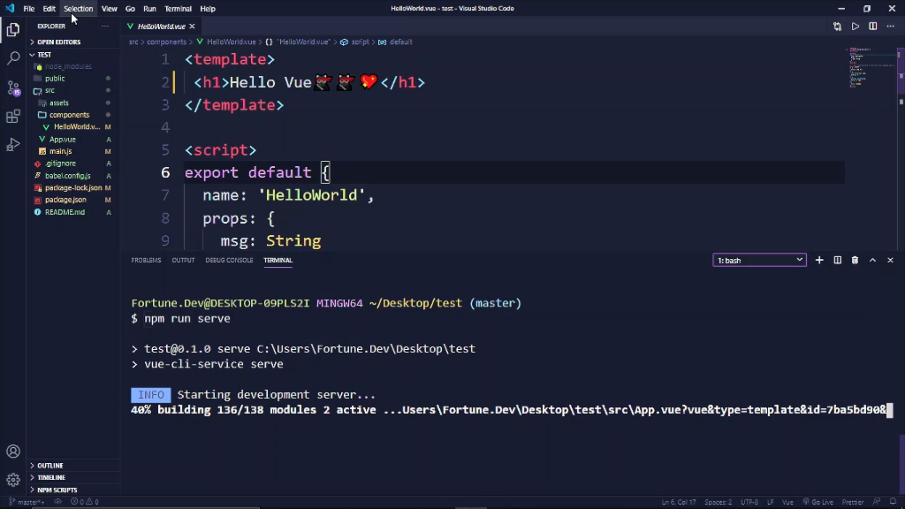
{"action": "left_click", "coordinate": [13, 30]}
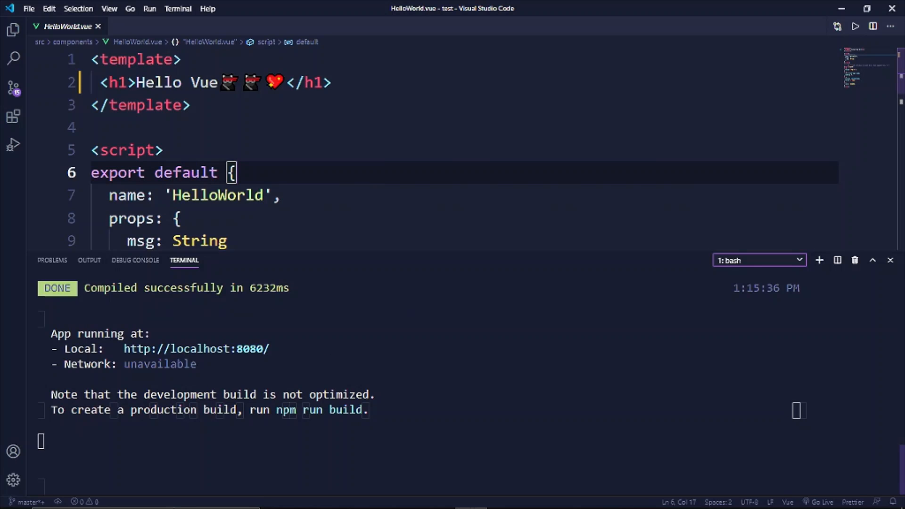
Switch to Chrome and view the app at localhost:8080 showing the Hello Vue heading.
{"action": "left_click", "coordinate": [342, 496]}
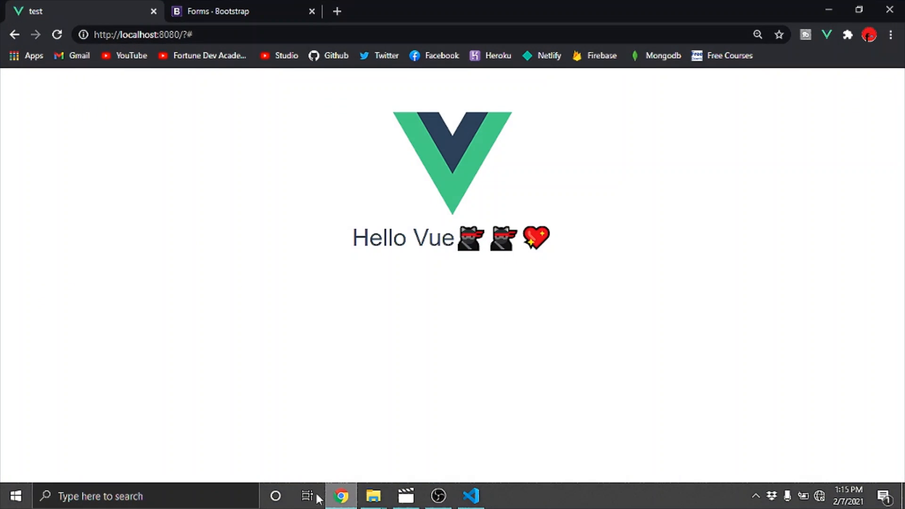
{"action": "left_click", "coordinate": [57, 35]}
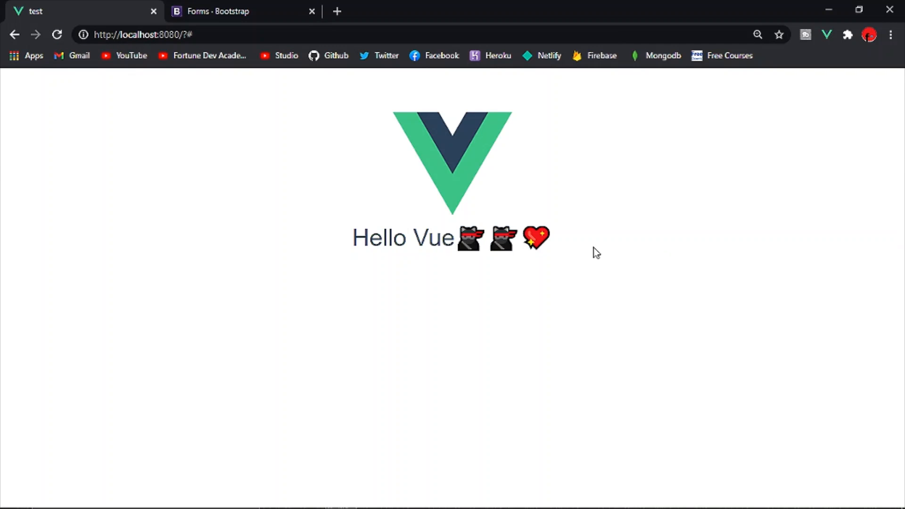
{"action": "mouse_move", "coordinate": [537, 449]}
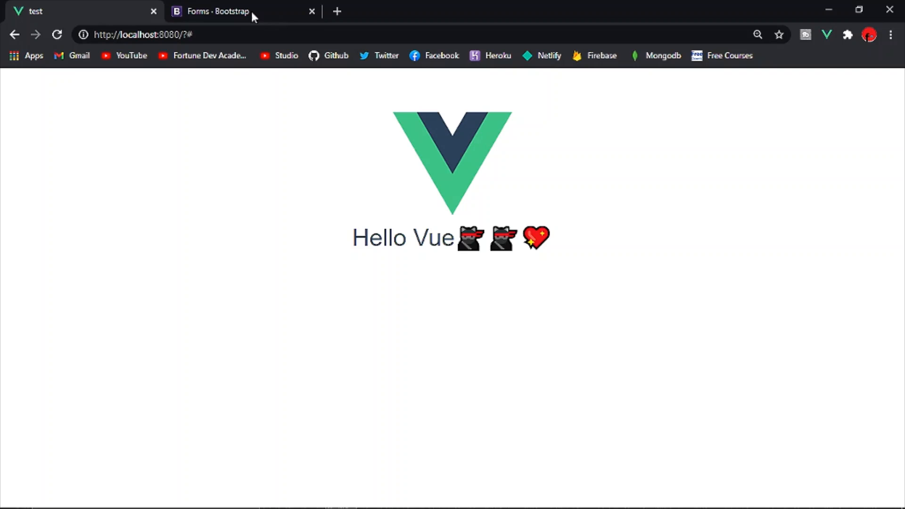
{"action": "mouse_move", "coordinate": [462, 357]}
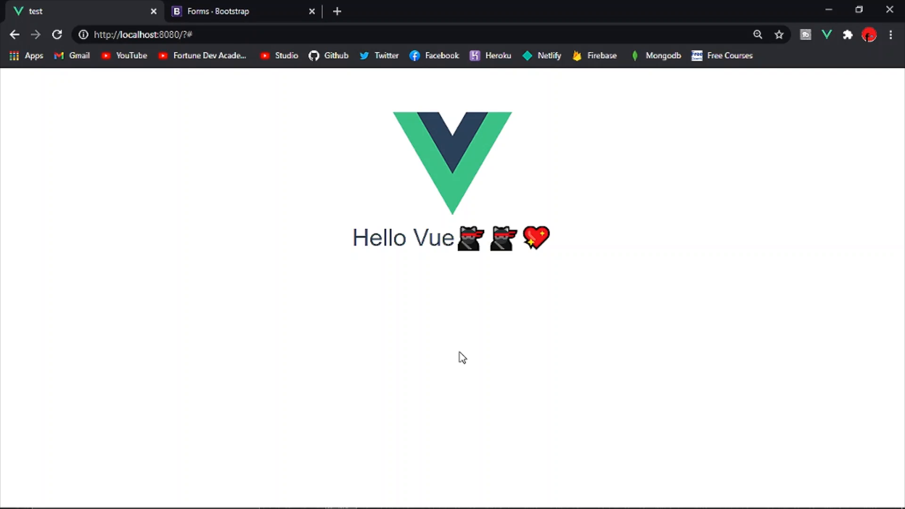
{"action": "mouse_move", "coordinate": [334, 22]}
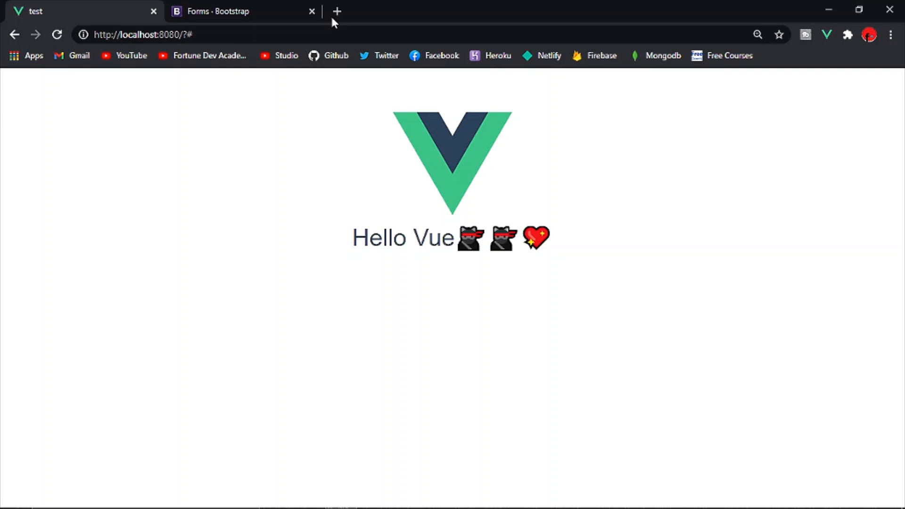
Grab the example button markup from the Bootstrap Buttons docs page and return to the app tab.
{"action": "left_click", "coordinate": [237, 11]}
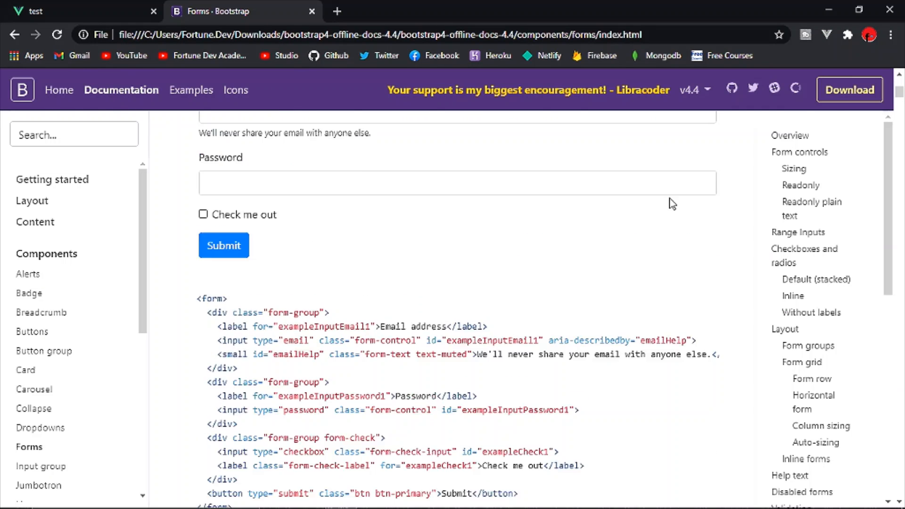
{"action": "scroll", "scroll_direction": "up", "scroll_amount": 3}
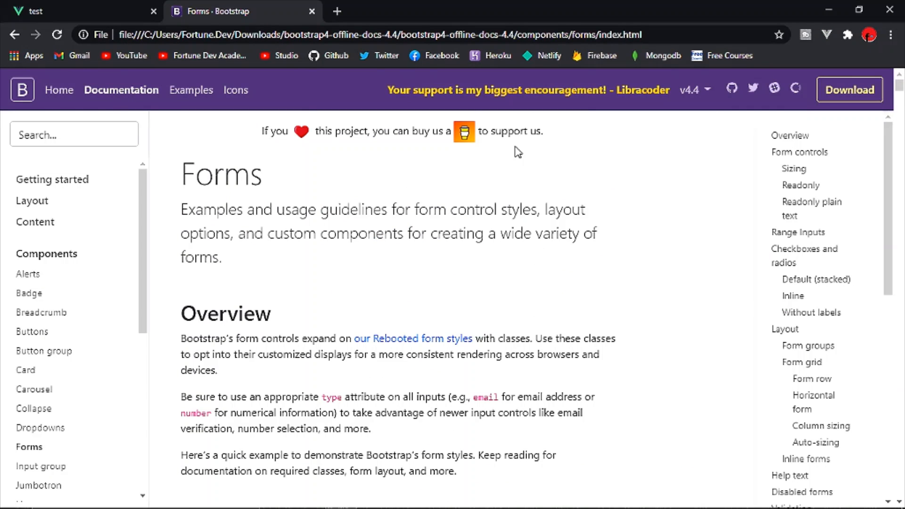
{"action": "mouse_move", "coordinate": [437, 187]}
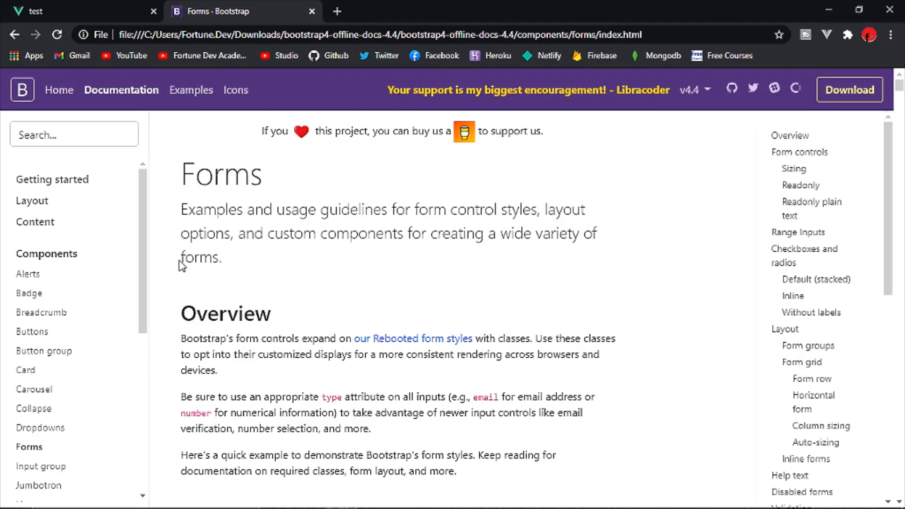
{"action": "left_click", "coordinate": [32, 331]}
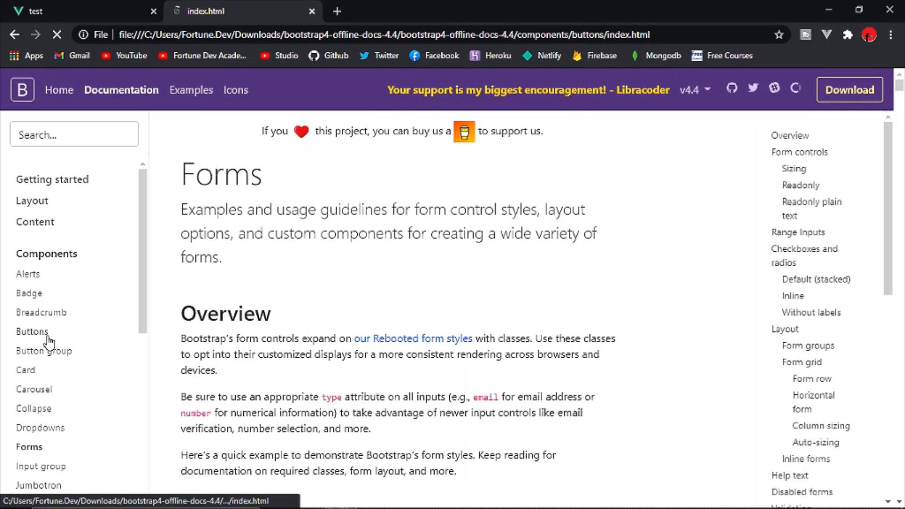
{"action": "left_click", "coordinate": [33, 331]}
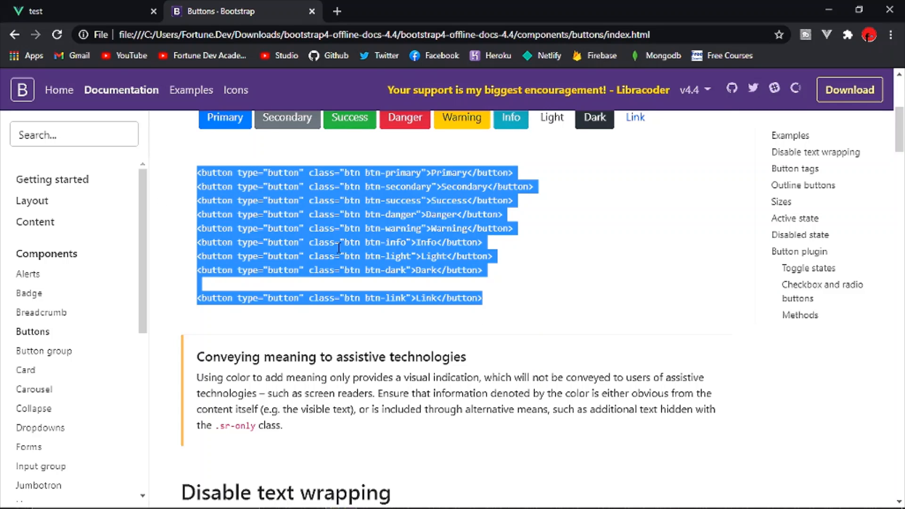
{"action": "left_click", "coordinate": [81, 11]}
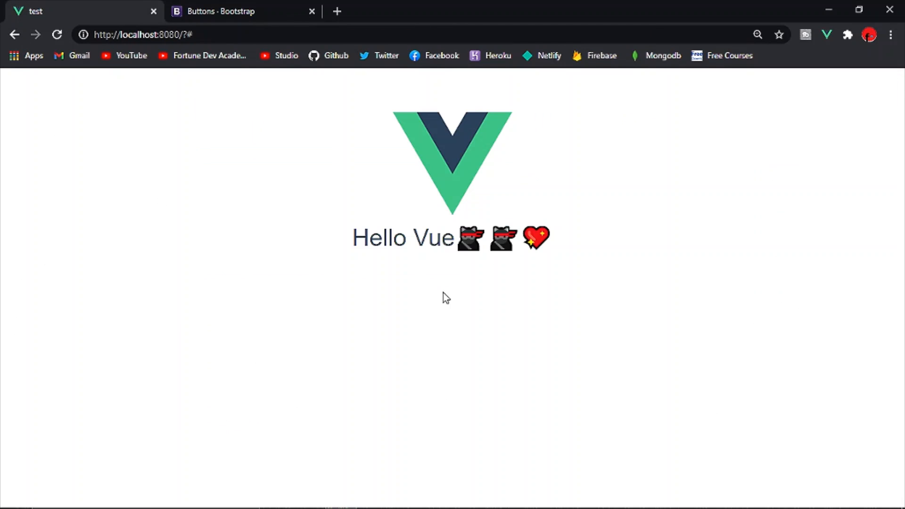
Paste the Bootstrap button markup into the HelloWorld template and check the compile error in Chrome.
{"action": "left_click", "coordinate": [469, 496]}
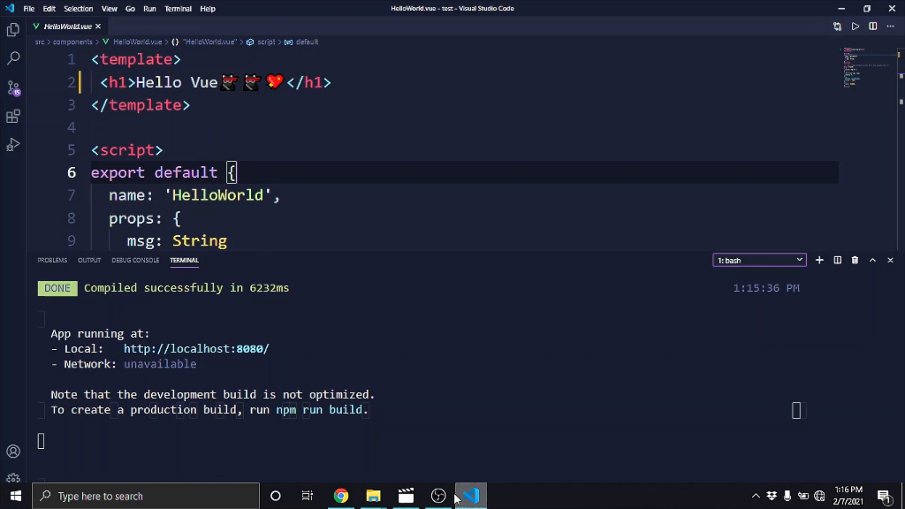
{"action": "left_click", "coordinate": [291, 83]}
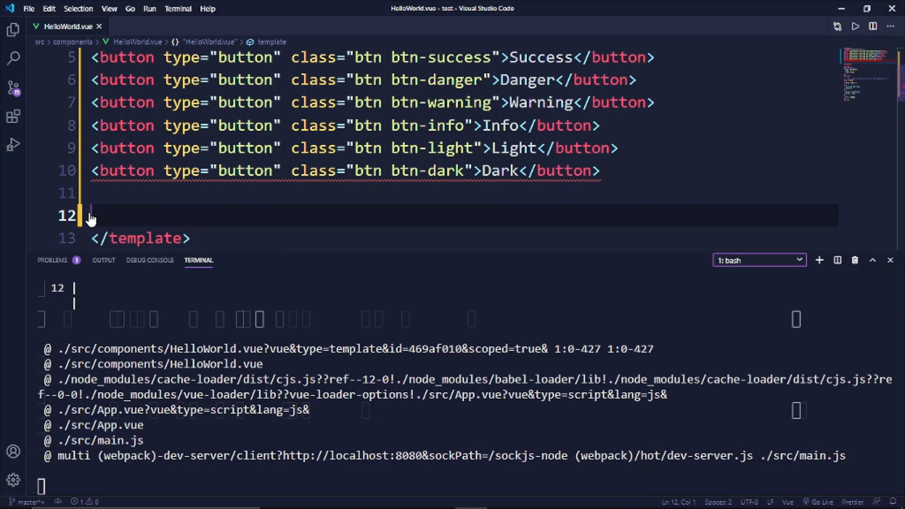
{"action": "scroll", "scroll_direction": "down", "scroll_amount": 3}
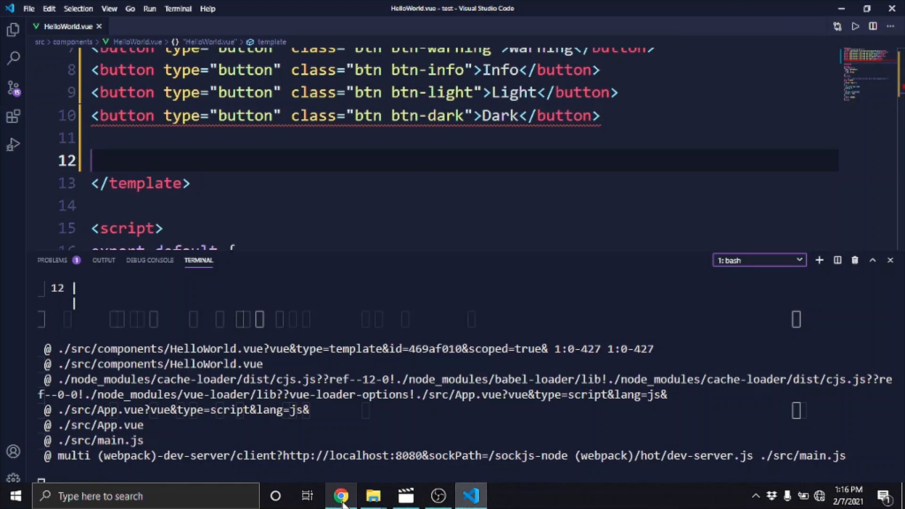
{"action": "left_click", "coordinate": [341, 496]}
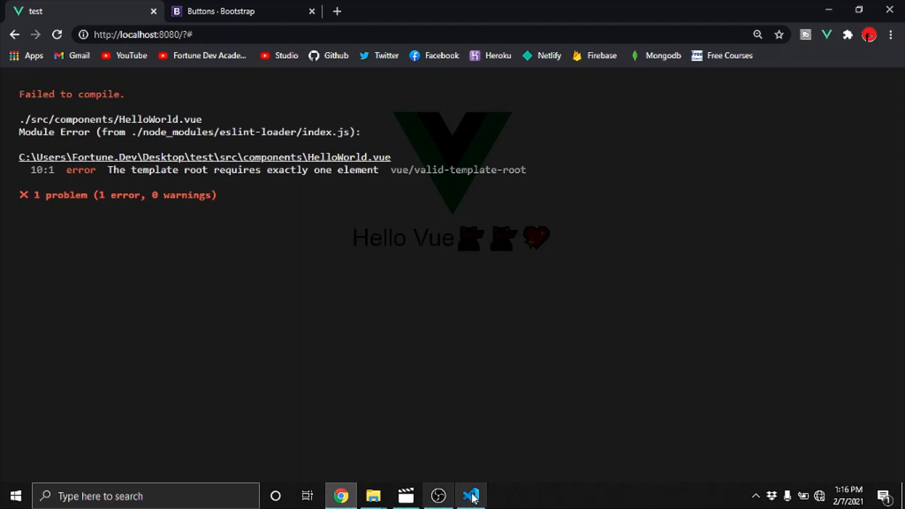
{"action": "left_click", "coordinate": [472, 495]}
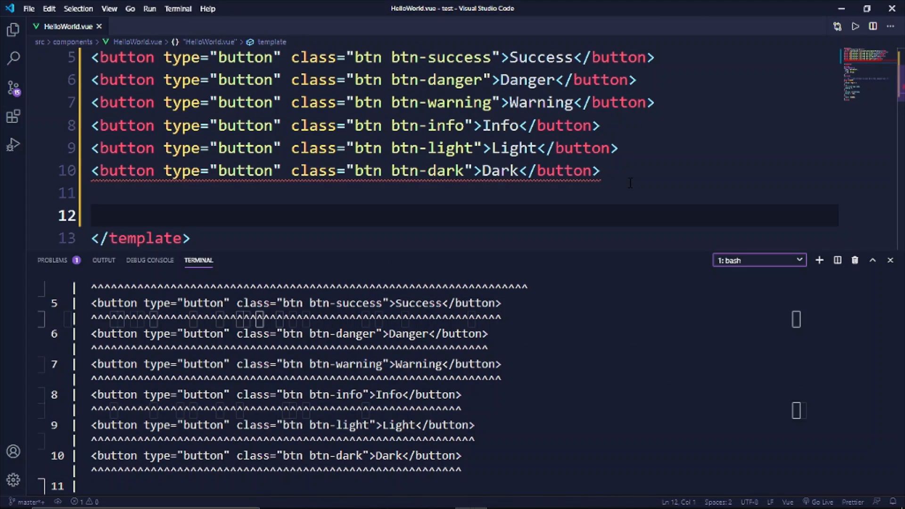
Delete the pasted Bootstrap button lines from the template and review the terminal compile errors.
{"action": "left_click", "coordinate": [87, 170]}
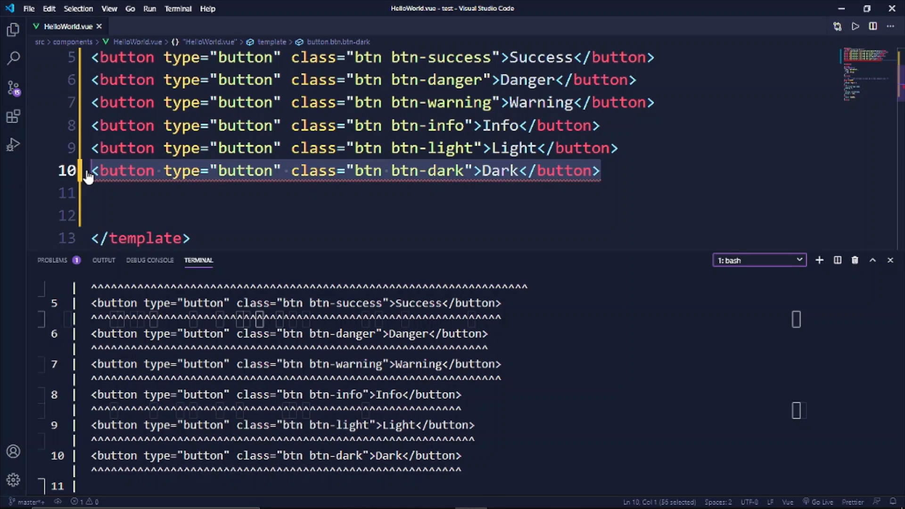
{"action": "key", "text": "Delete"}
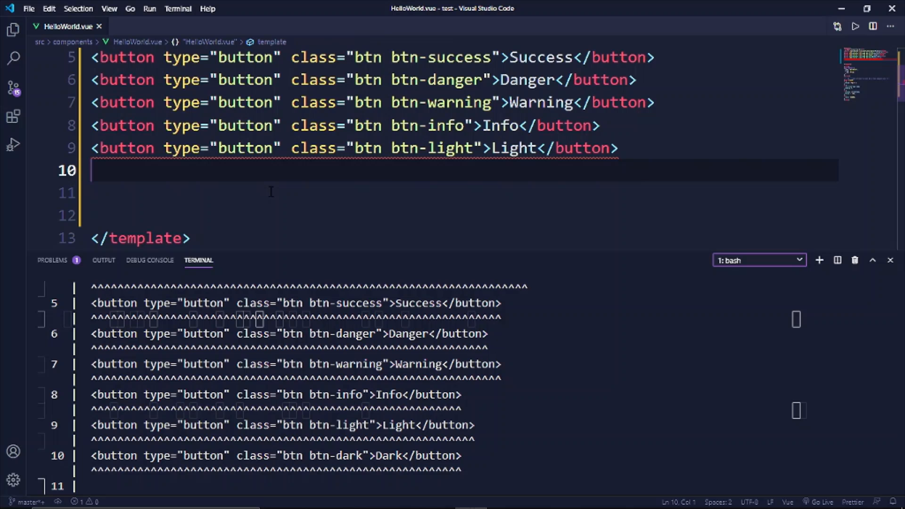
{"action": "scroll", "scroll_direction": "up", "scroll_amount": 3}
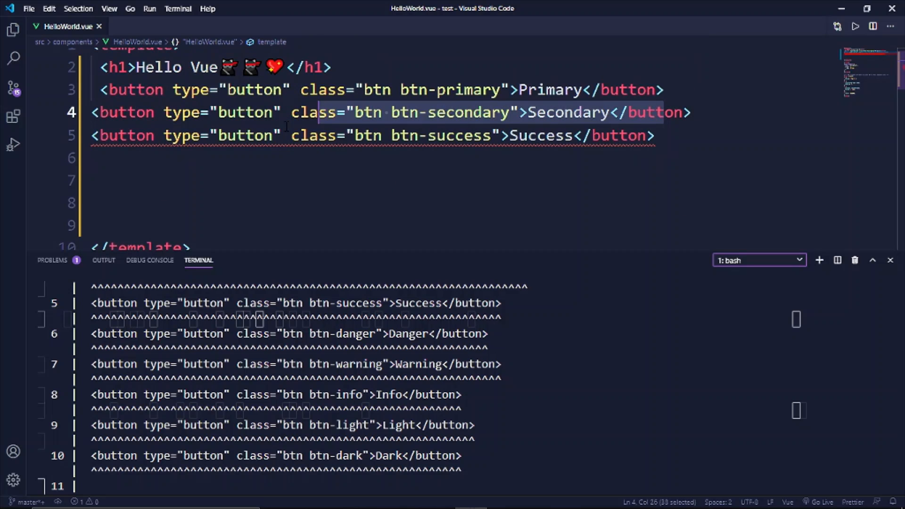
{"action": "type", "text": "on"}
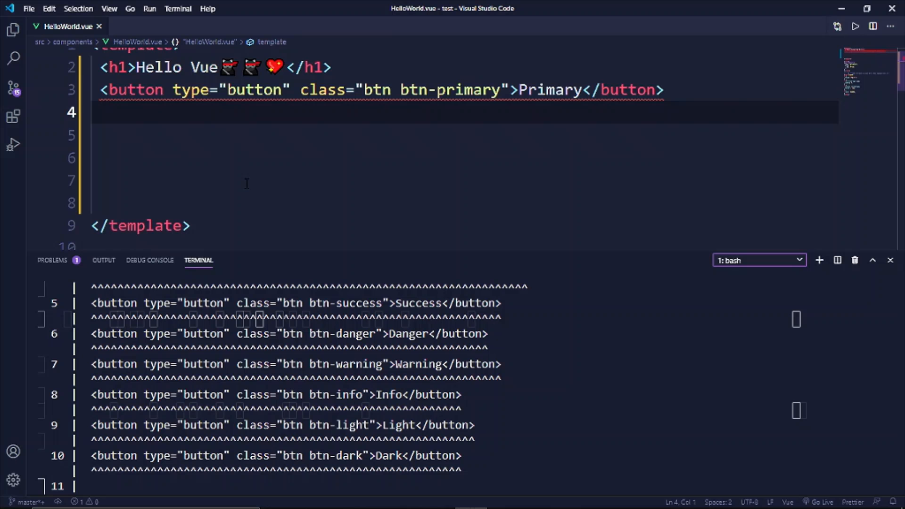
{"action": "mouse_move", "coordinate": [227, 163]}
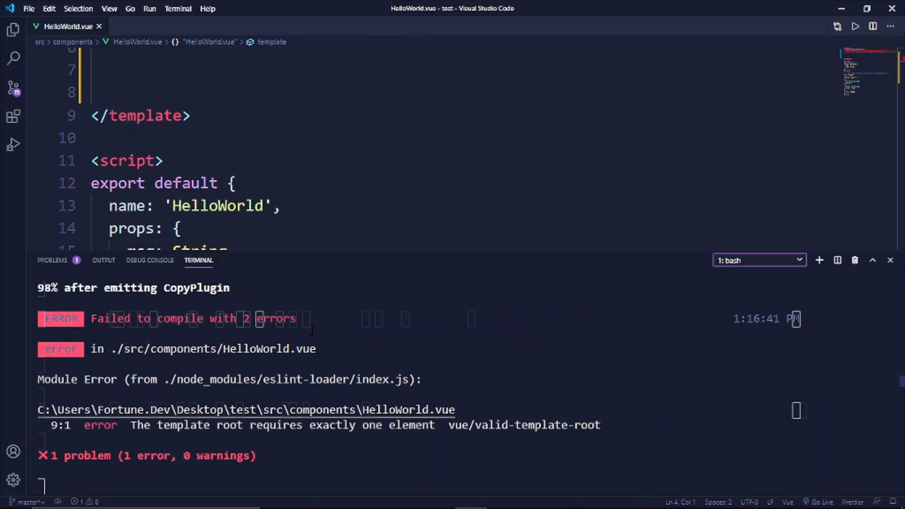
{"action": "scroll", "scroll_direction": "down", "scroll_amount": 3}
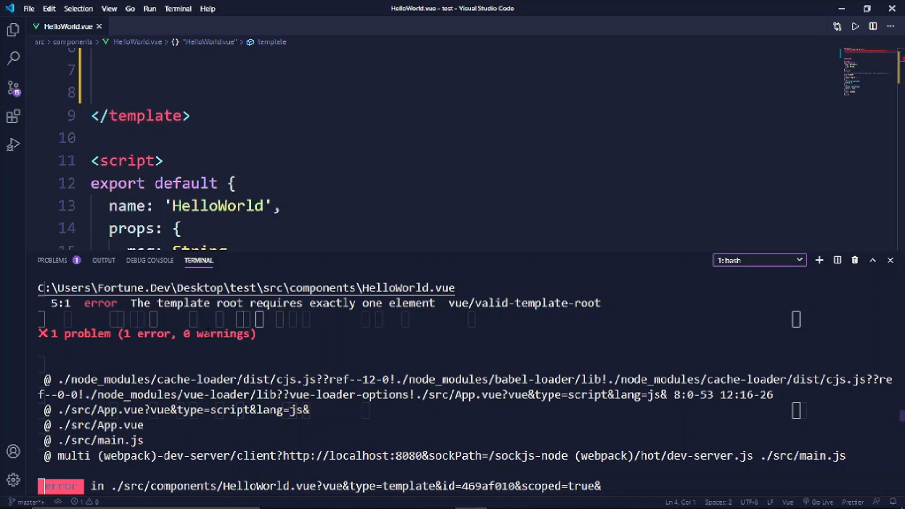
{"action": "scroll", "scroll_direction": "up", "scroll_amount": 3}
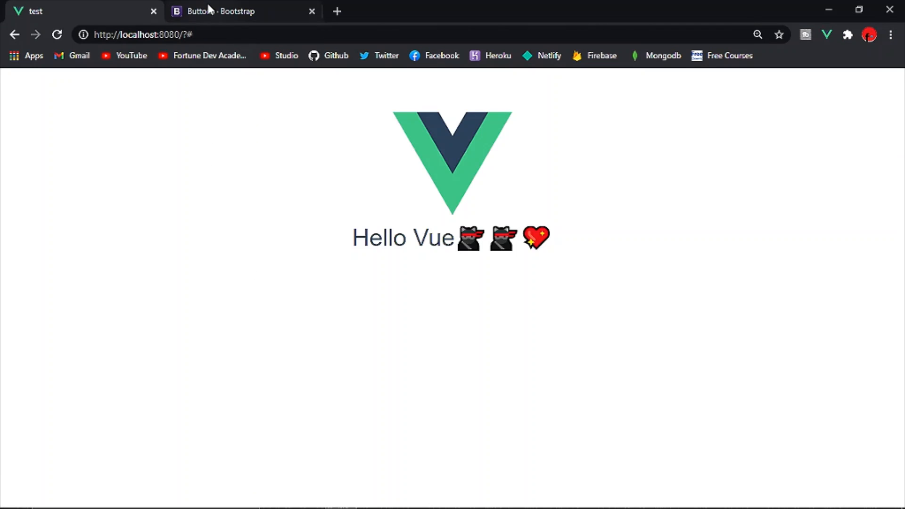
Bring up the Navbar example markup in the Bootstrap documentation tab.
{"action": "left_click", "coordinate": [242, 11]}
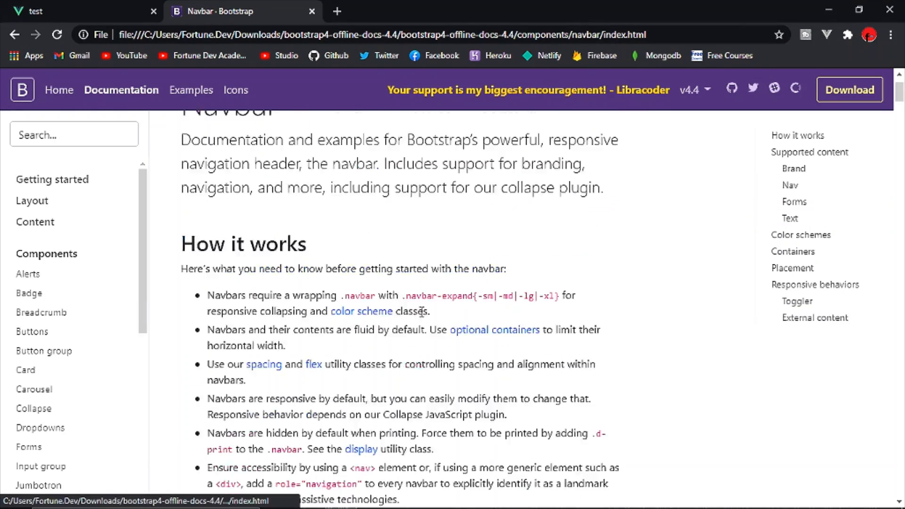
{"action": "scroll", "scroll_direction": "down", "scroll_amount": 3}
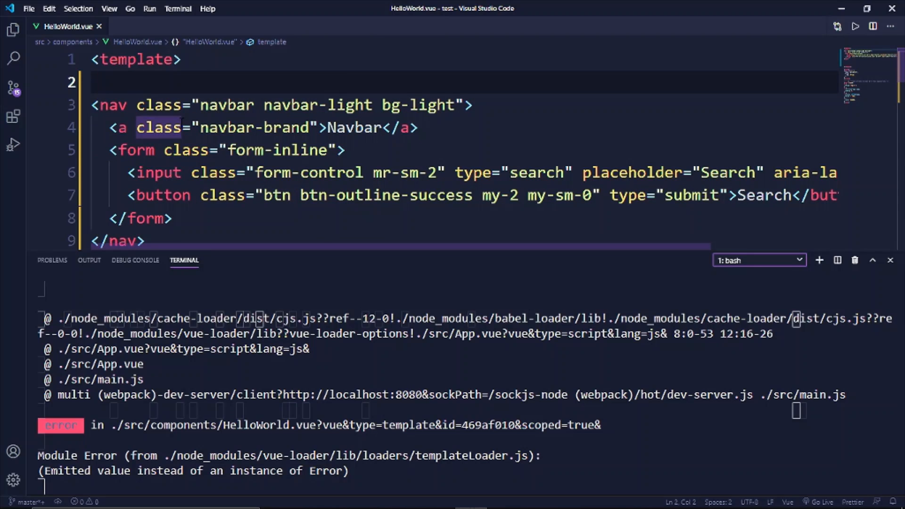
Preview the pasted Bootstrap navbar with search form on localhost:8080, then return to the editor.
{"action": "scroll", "scroll_direction": "down", "scroll_amount": 3}
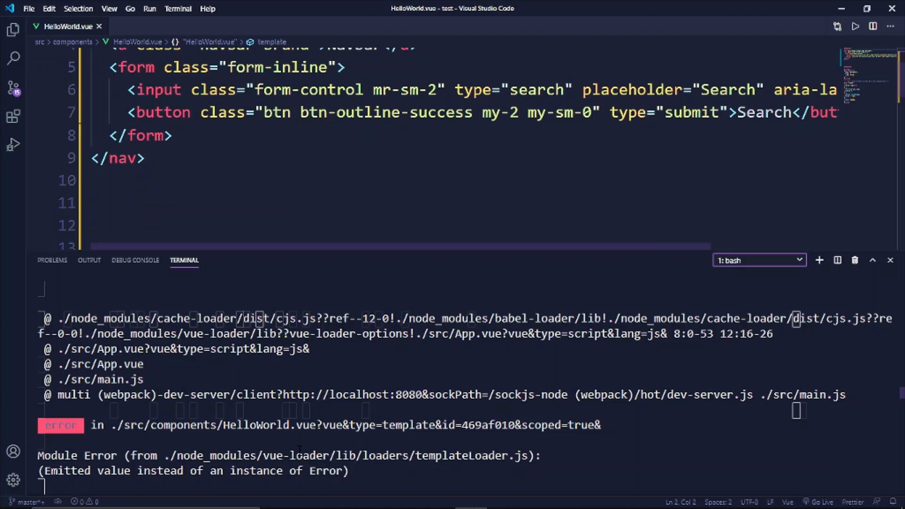
{"action": "scroll", "scroll_direction": "up", "scroll_amount": 3}
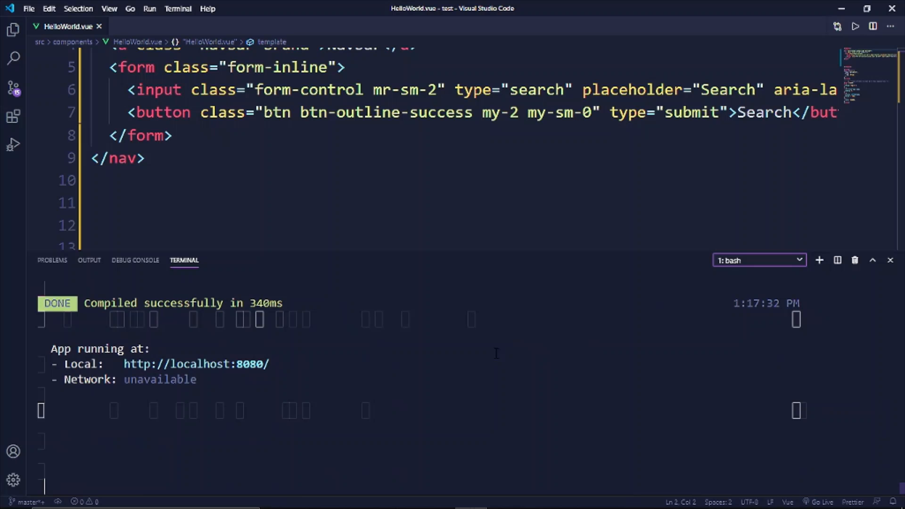
{"action": "mouse_move", "coordinate": [347, 275]}
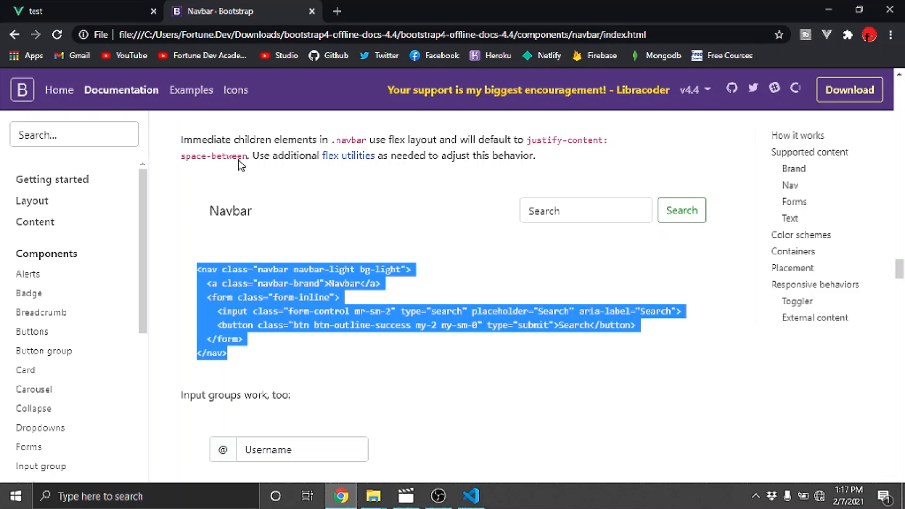
{"action": "left_click", "coordinate": [84, 11]}
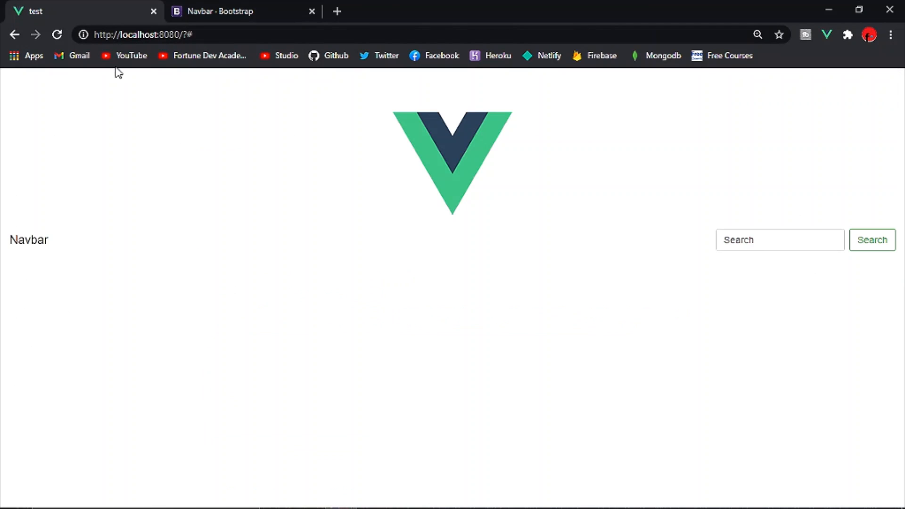
{"action": "mouse_move", "coordinate": [475, 320]}
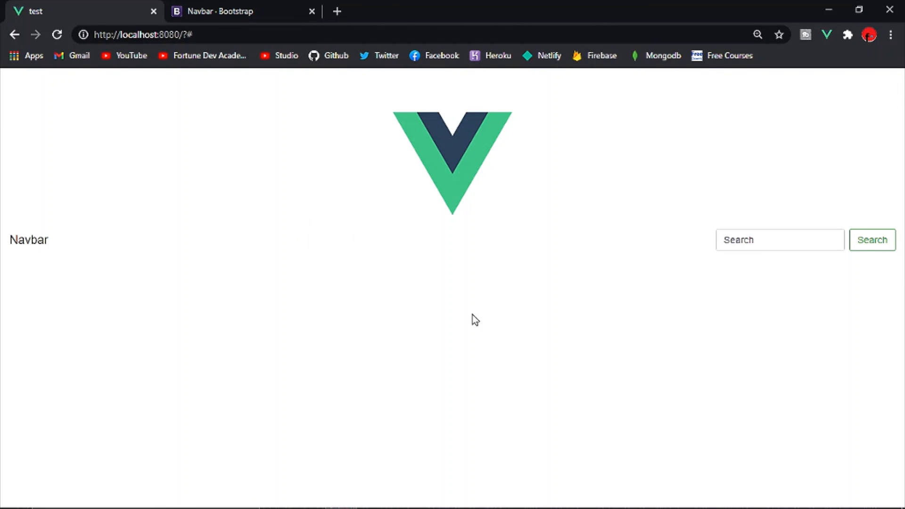
{"action": "mouse_move", "coordinate": [388, 426]}
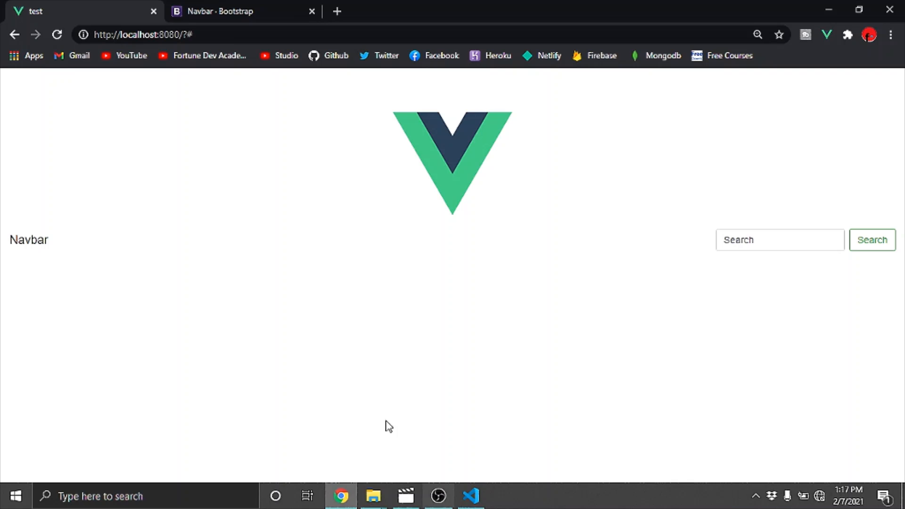
{"action": "left_click", "coordinate": [472, 499]}
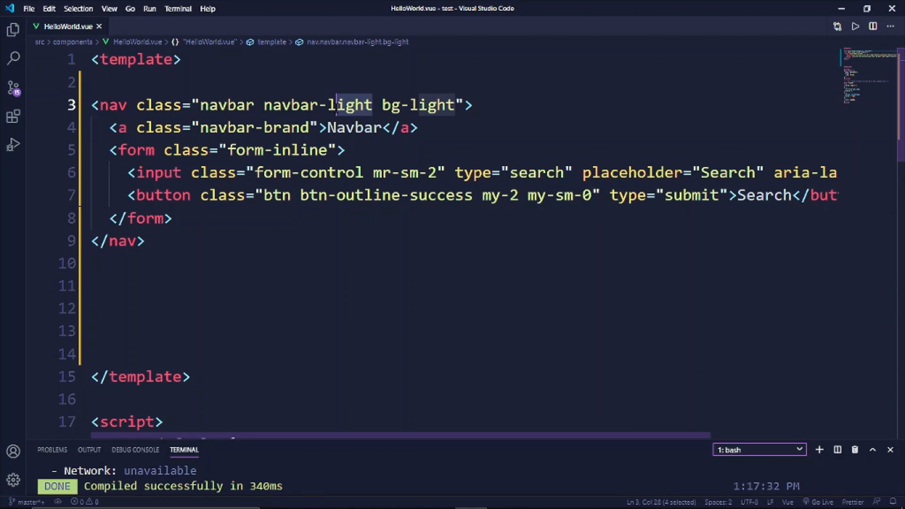
Change the nav classes to navbar-dark and bg-dark so the navbar renders dark.
{"action": "type", "text": "d"}
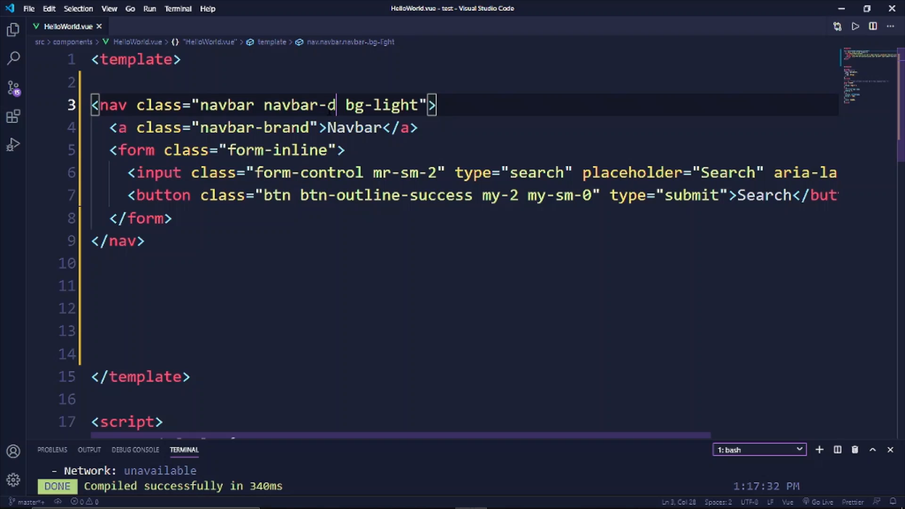
{"action": "type", "text": "ark"}
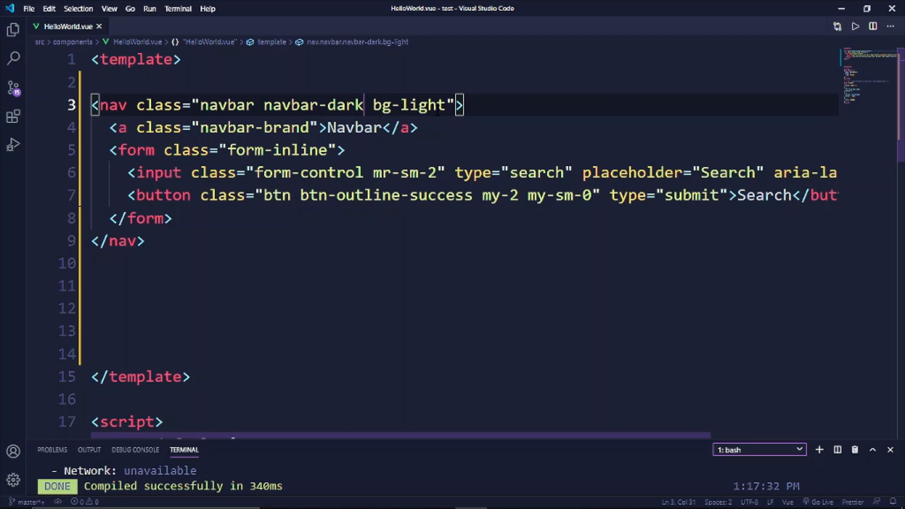
{"action": "key", "text": "Backspace"}
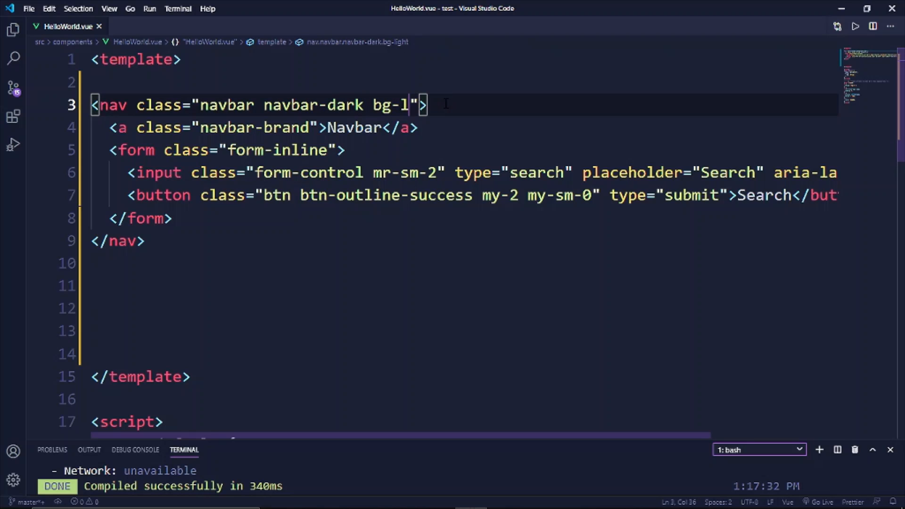
{"action": "type", "text": "ark"}
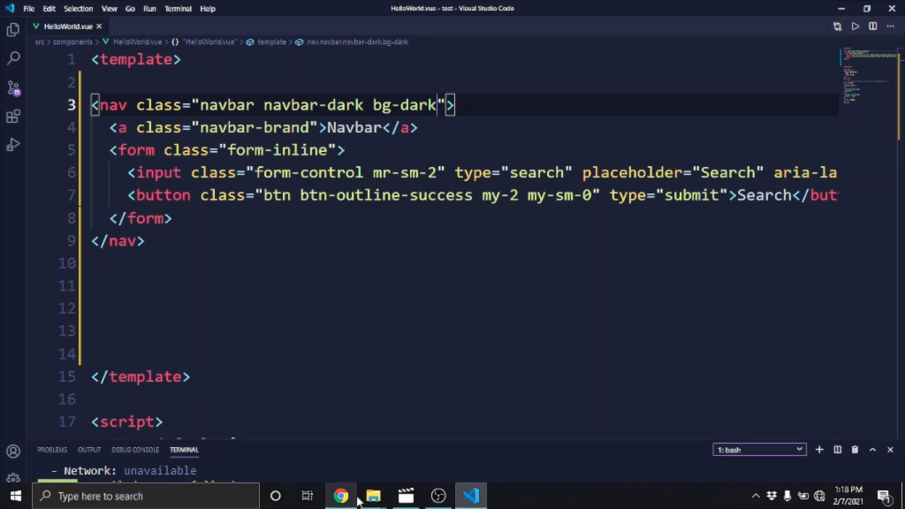
{"action": "left_click", "coordinate": [340, 496]}
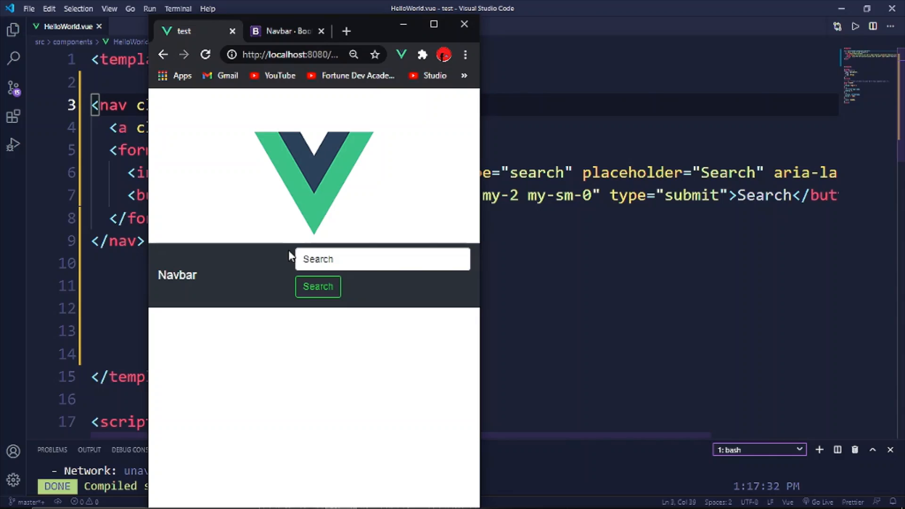
Maximize Chrome to confirm the dark navbar under the Vue logo, then reveal the desktop.
{"action": "left_click", "coordinate": [432, 24]}
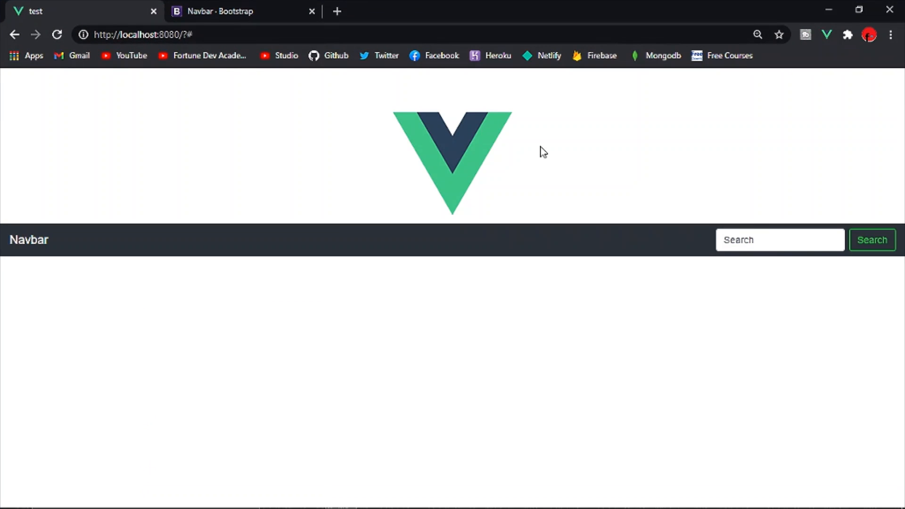
{"action": "mouse_move", "coordinate": [531, 160]}
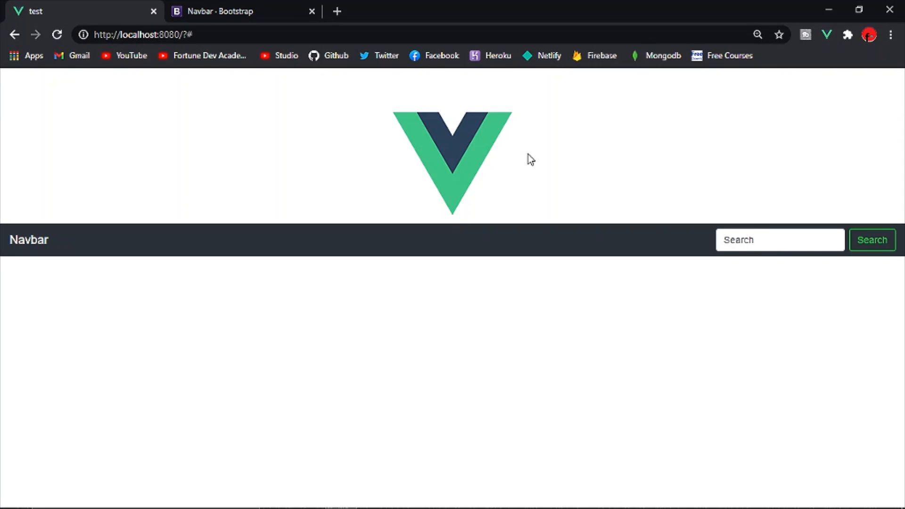
{"action": "mouse_move", "coordinate": [526, 163]}
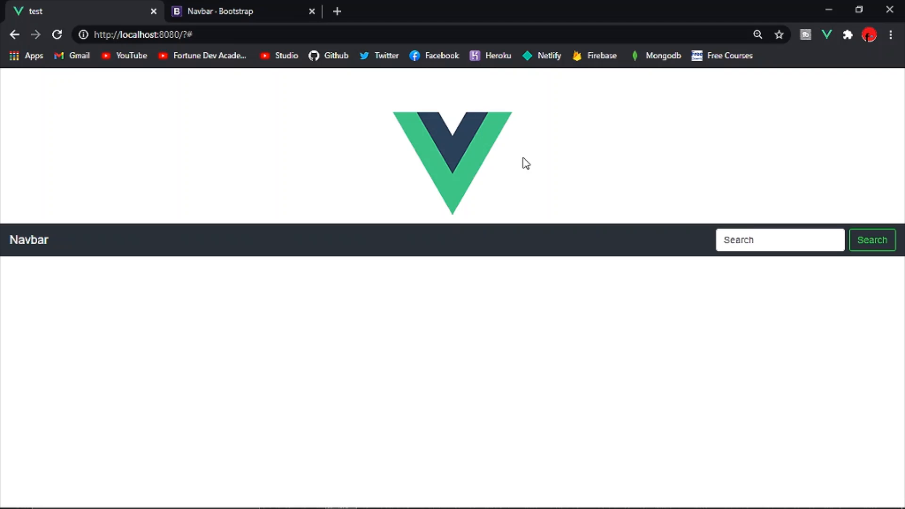
{"action": "mouse_move", "coordinate": [680, 195]}
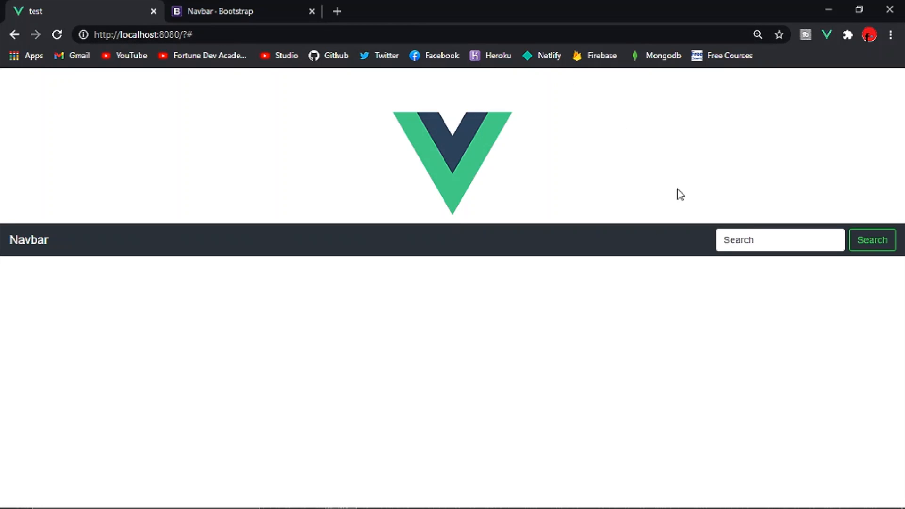
{"action": "mouse_move", "coordinate": [451, 497]}
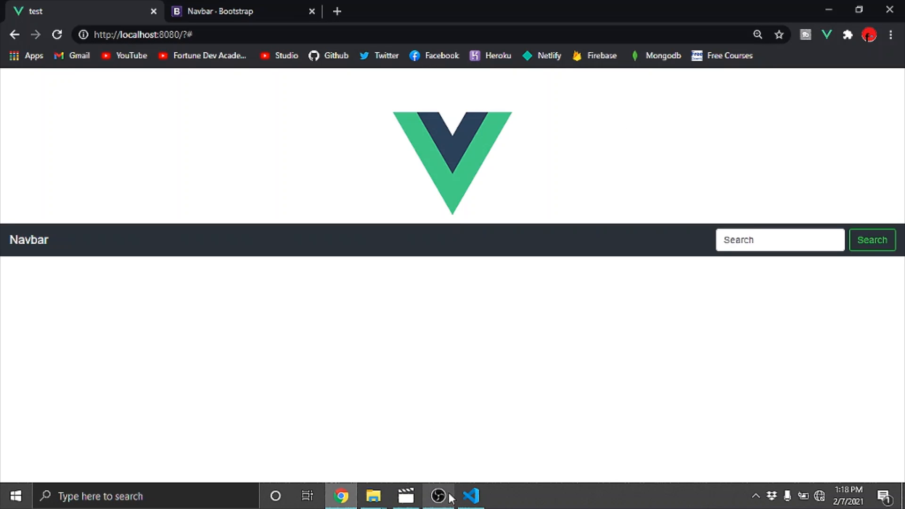
{"action": "mouse_move", "coordinate": [237, 11]}
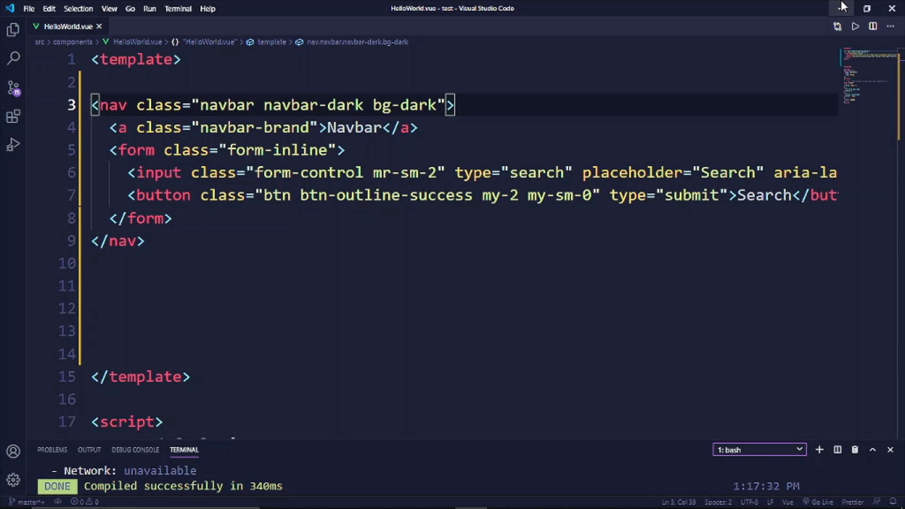
{"action": "left_click", "coordinate": [843, 11]}
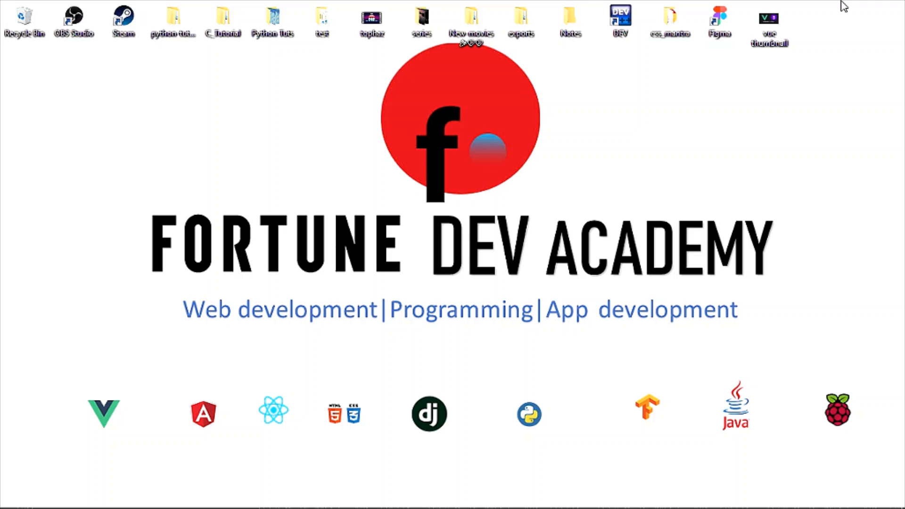